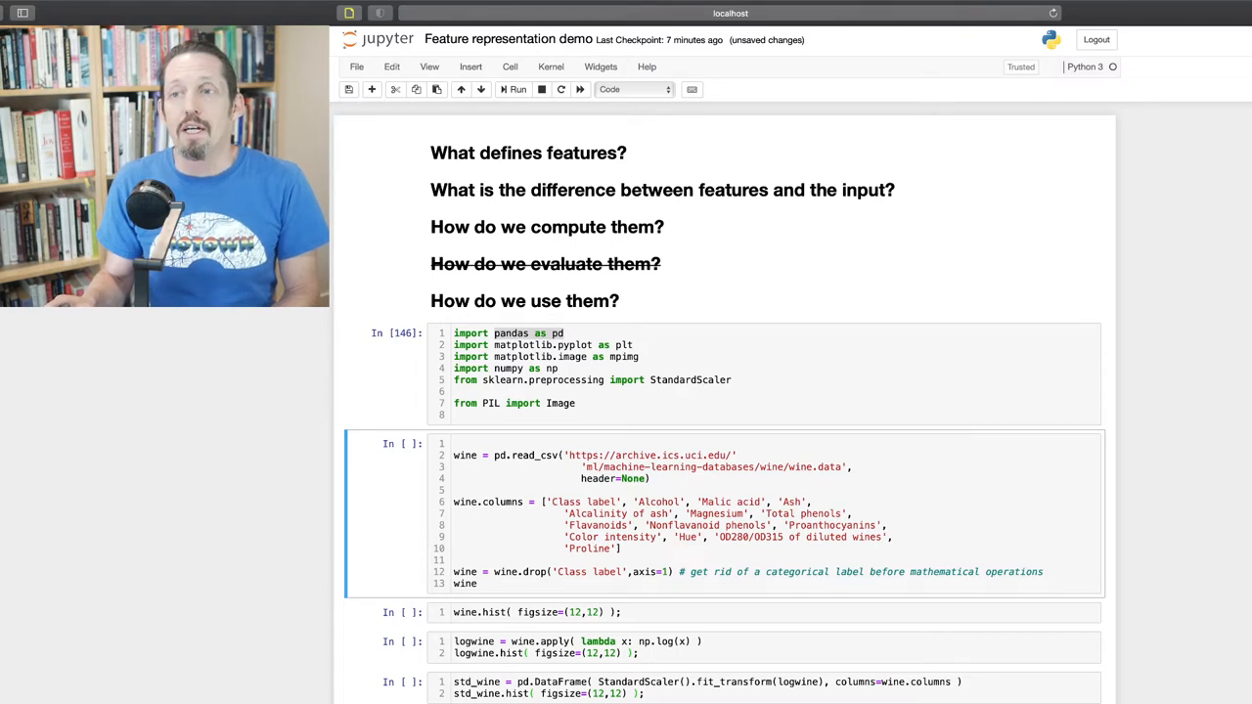
Load the wine CSV without its class column, showing 178 rows × 13 columns
{"action": "double_click", "coordinate": [523, 455]}
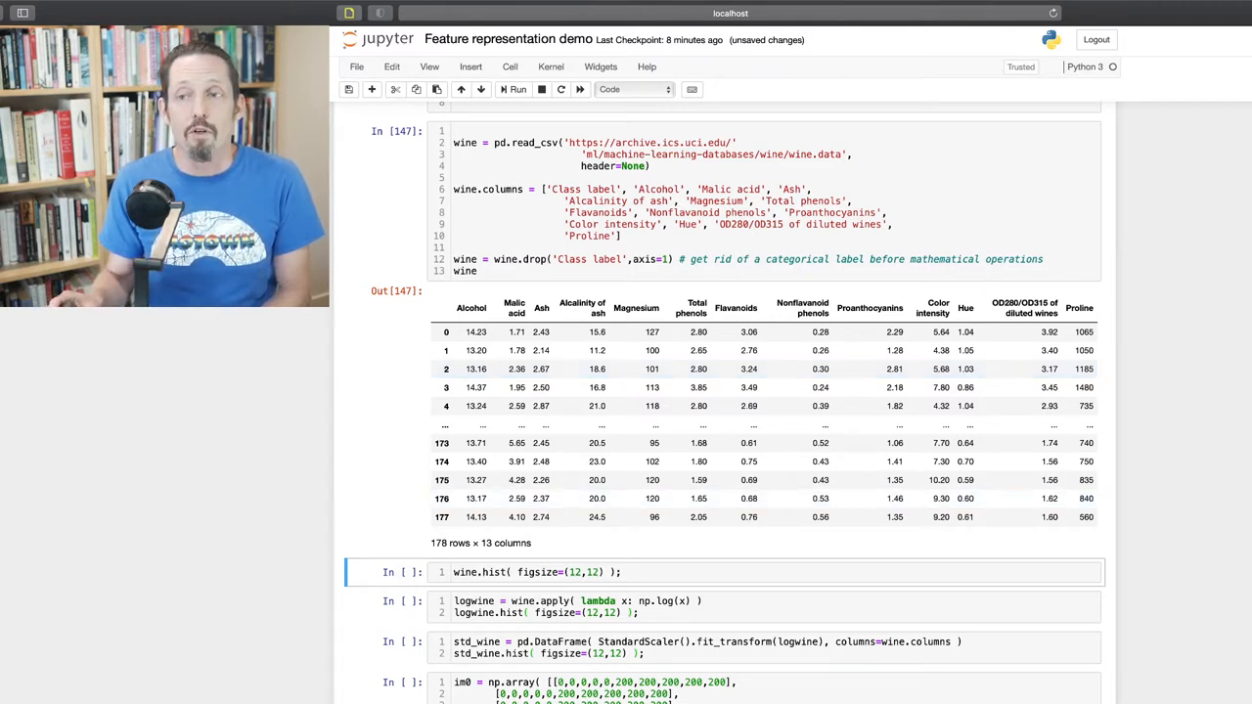
{"action": "double_click", "coordinate": [492, 572]}
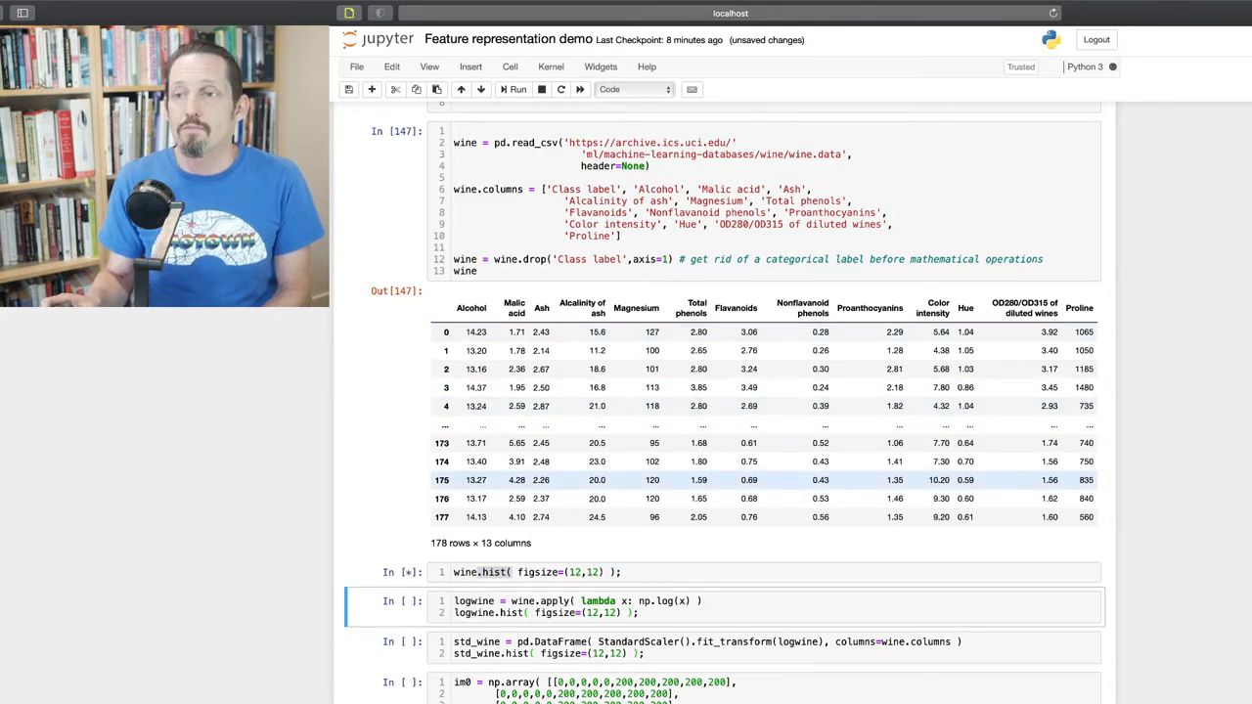
Run wine.hist(figsize=(12,12)) and scroll down to the 13-feature histogram grid
{"action": "left_click", "coordinate": [516, 89]}
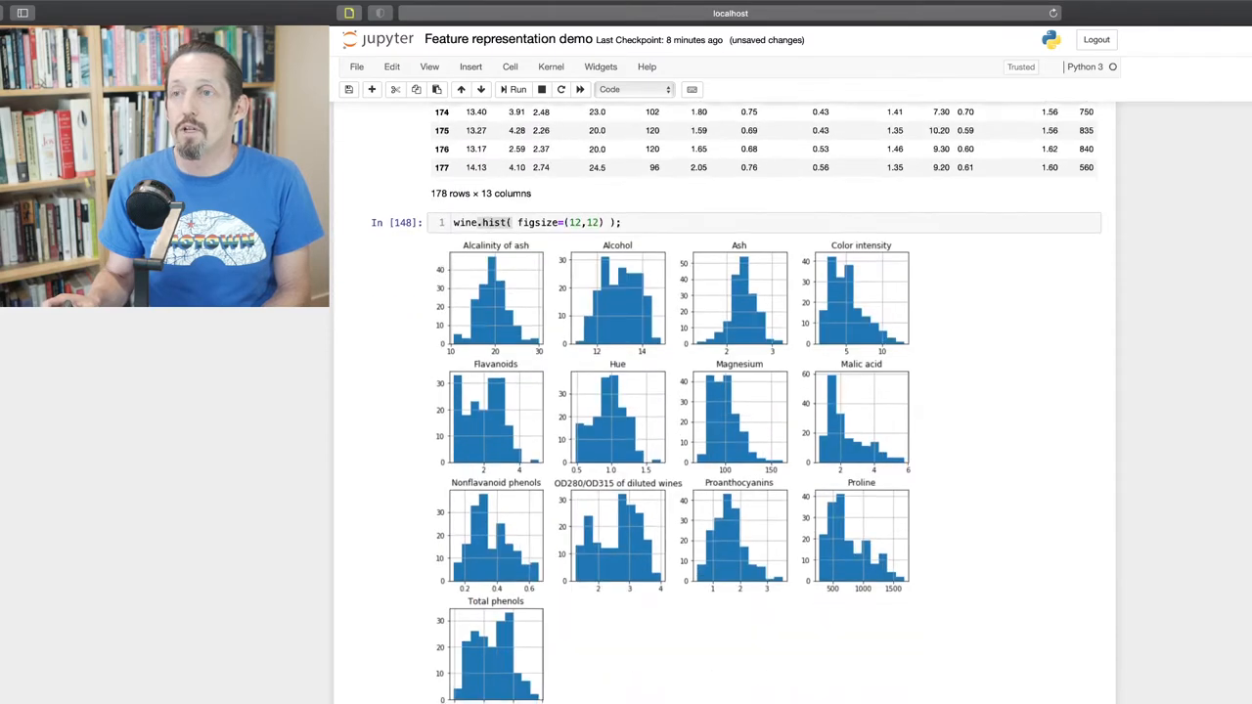
{"action": "scroll", "scroll_direction": "down", "scroll_amount": 3}
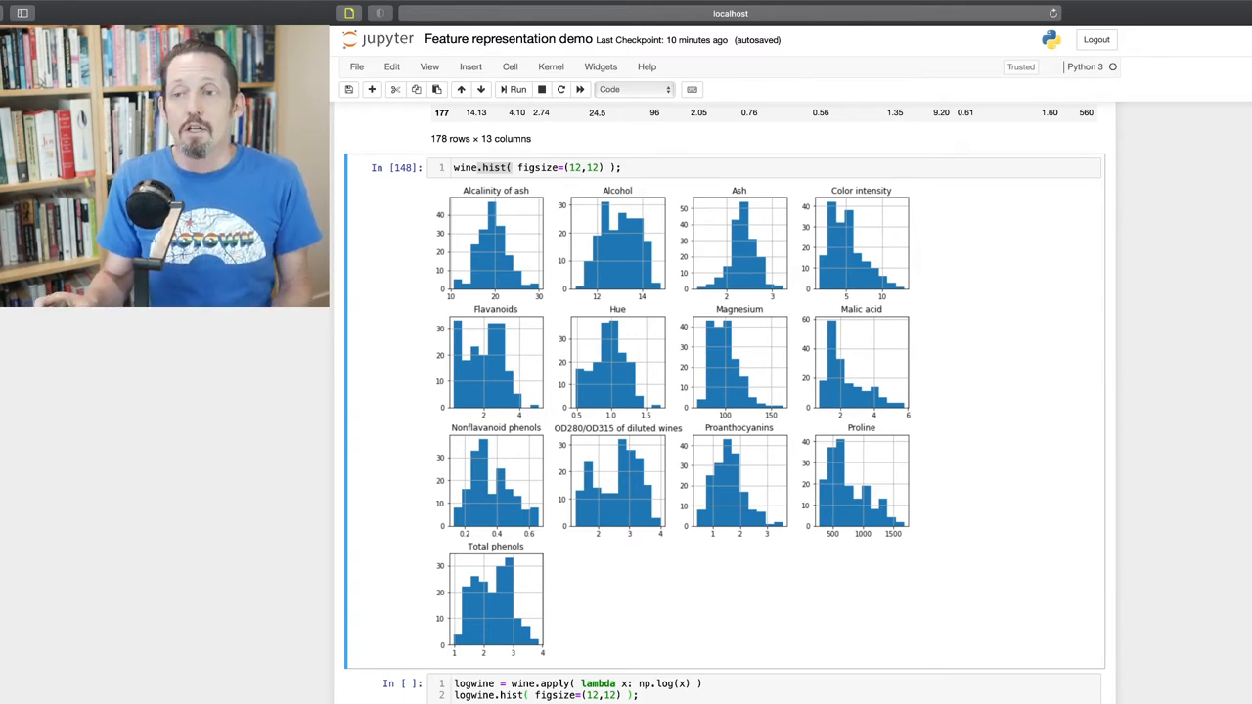
Scroll to the logwine apply cell and start running the log transform
{"action": "scroll", "scroll_direction": "down", "scroll_amount": 3}
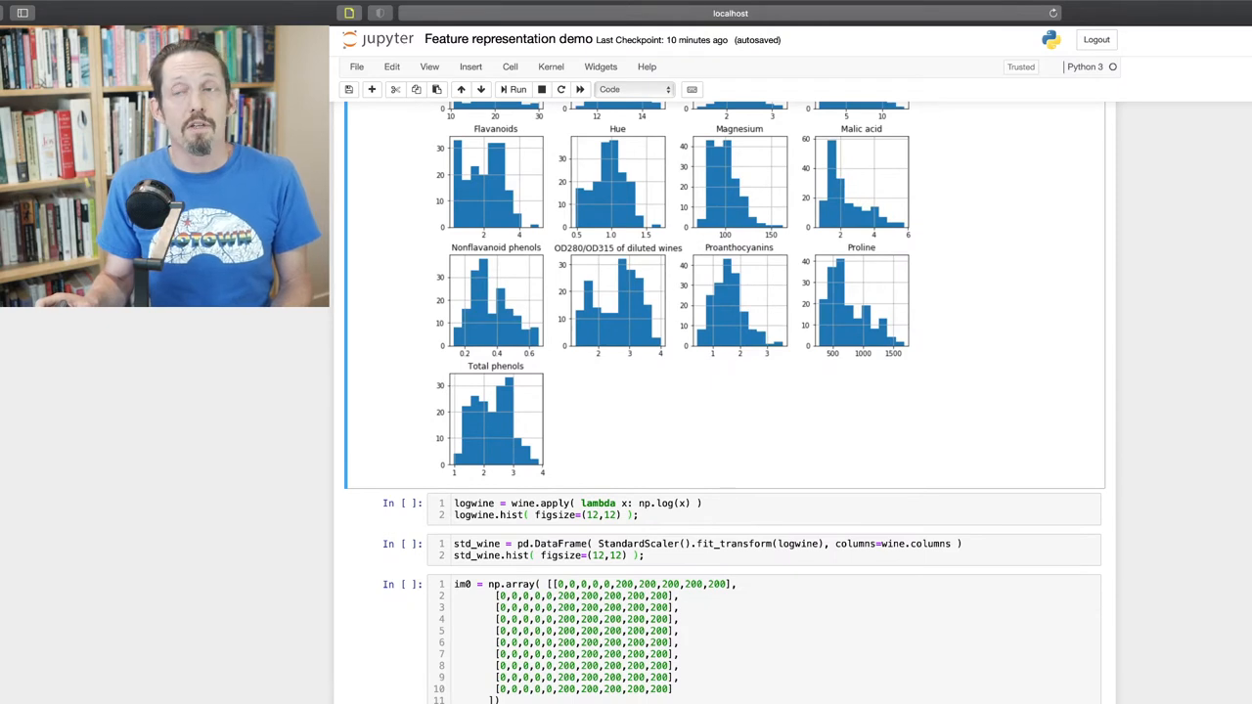
{"action": "scroll", "scroll_direction": "down", "scroll_amount": 3}
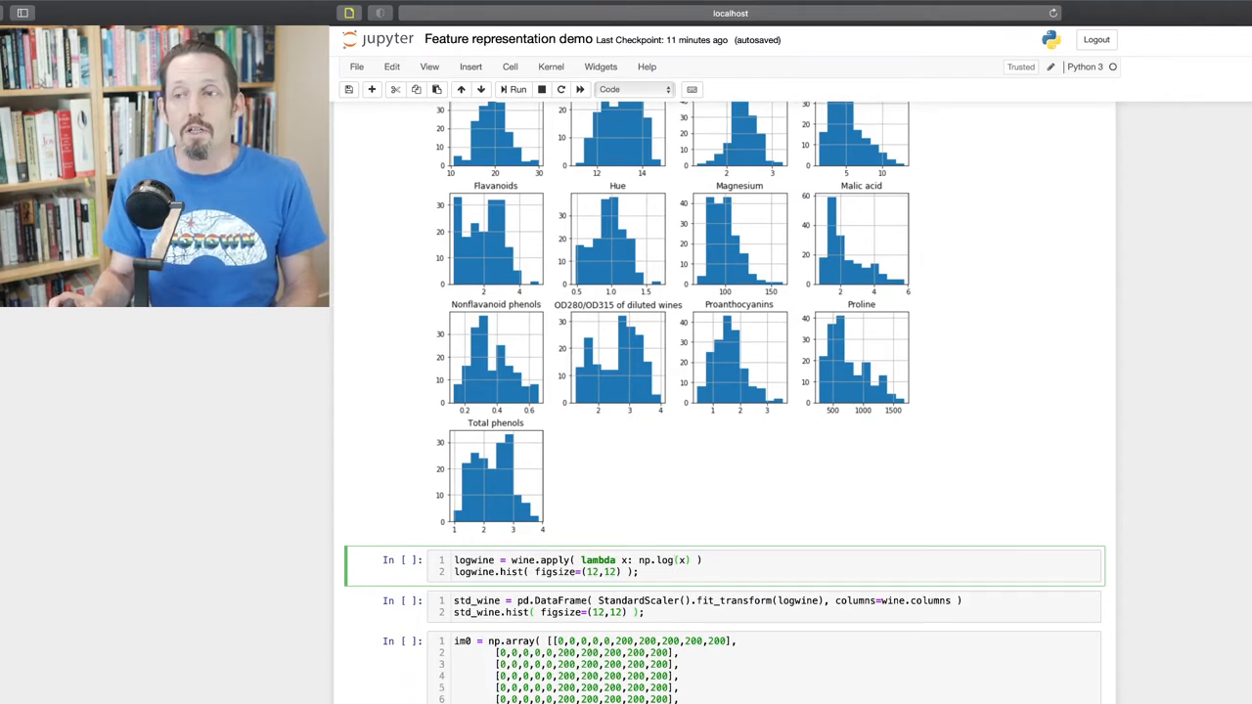
{"action": "double_click", "coordinate": [553, 560]}
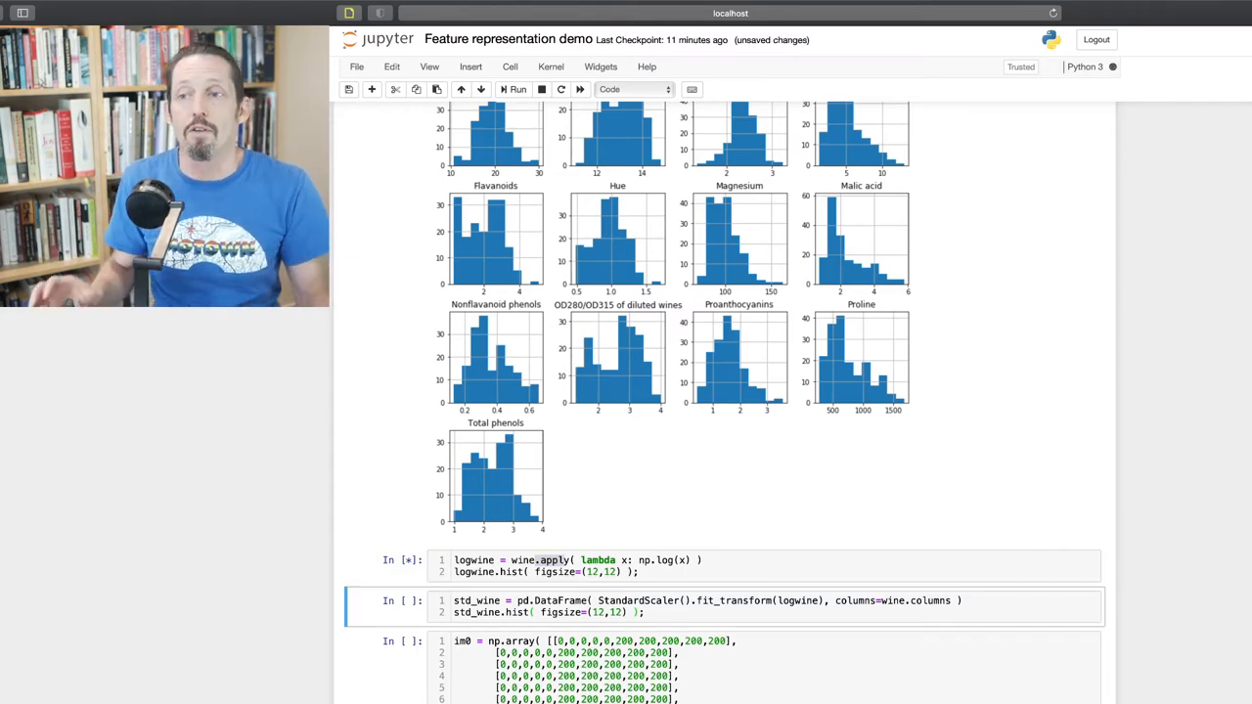
Finish the logwine cell and scroll to compare raw and log-scaled histogram grids
{"action": "left_click", "coordinate": [517, 89]}
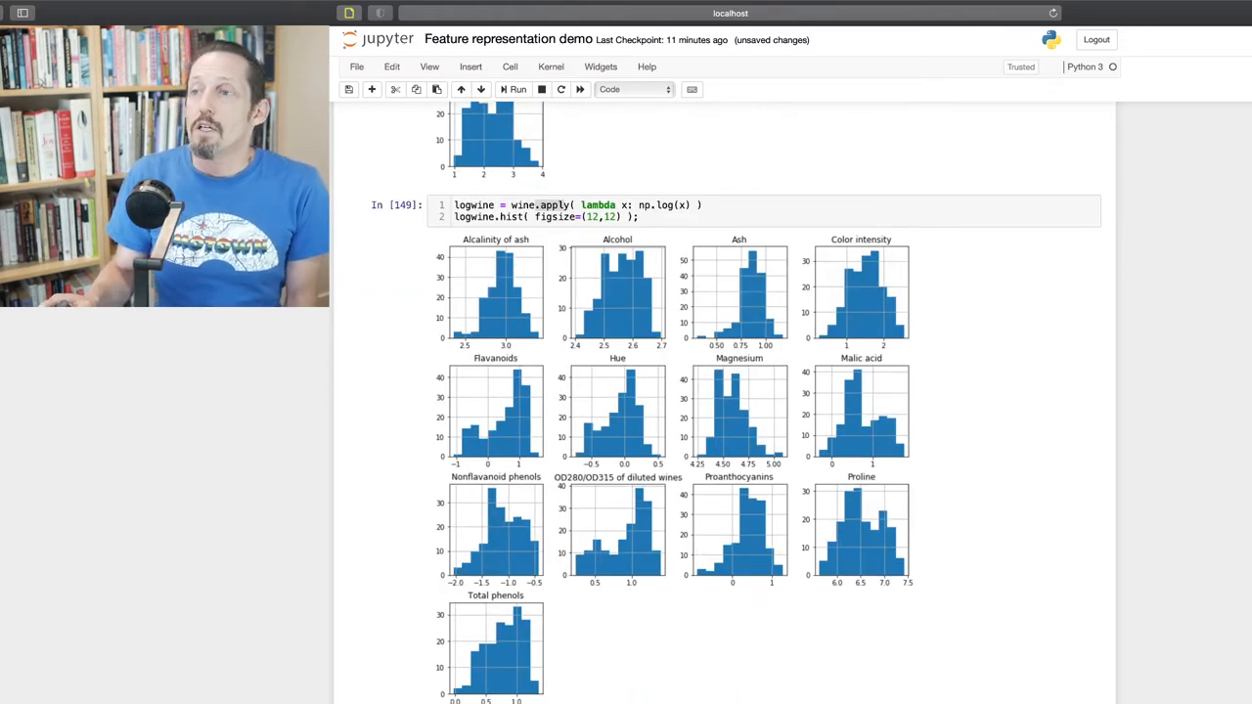
{"action": "scroll", "scroll_direction": "down", "scroll_amount": 3}
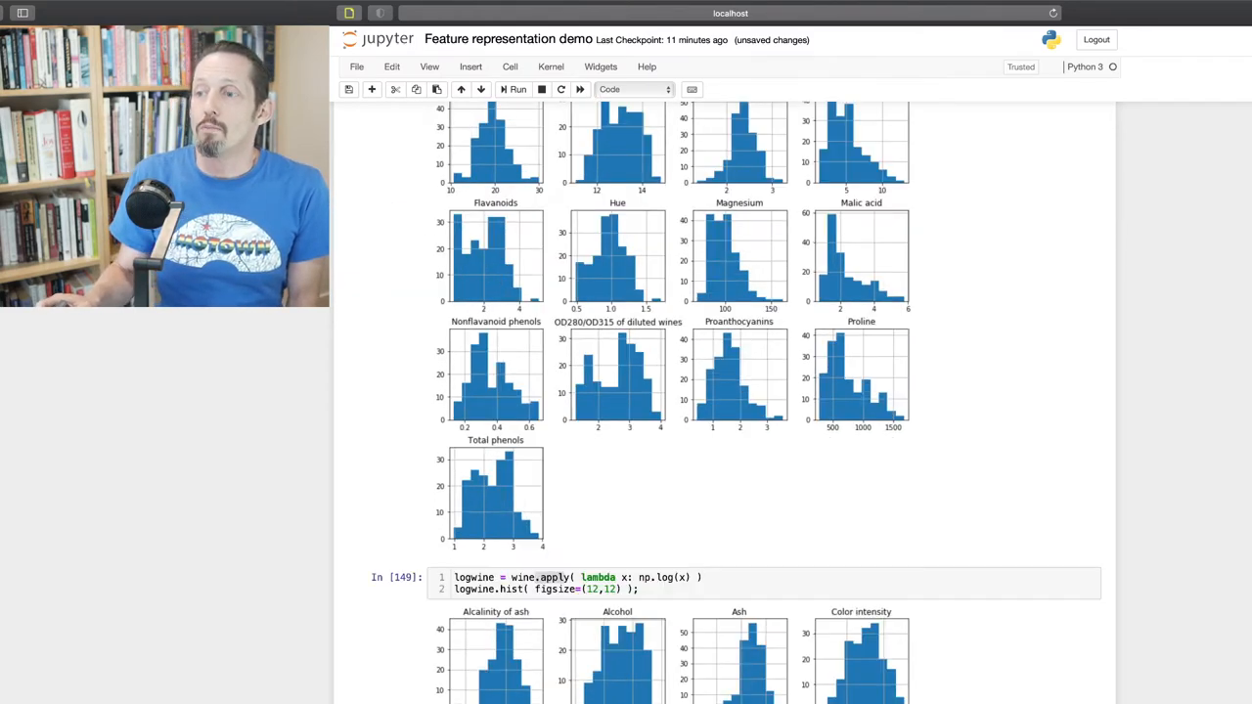
{"action": "scroll", "scroll_direction": "down", "scroll_amount": 3}
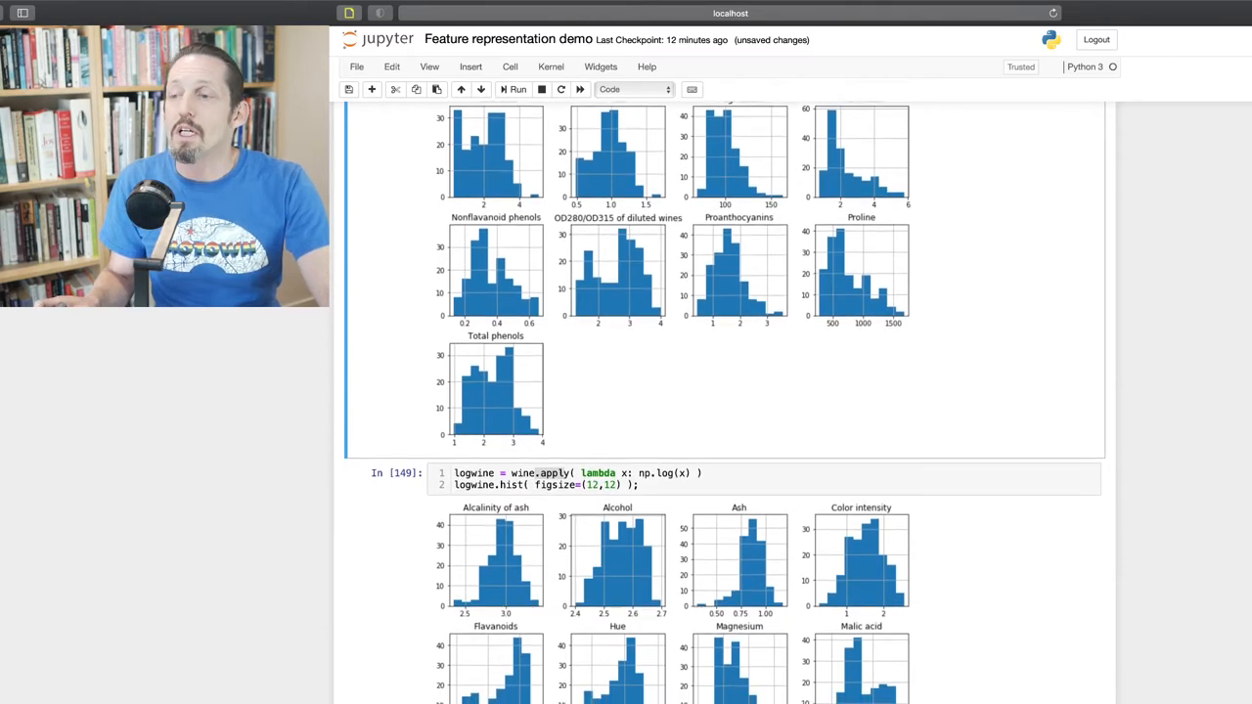
Scroll down to a new cell for the StandardScaler std_wine code and its histograms
{"action": "scroll", "scroll_direction": "down", "scroll_amount": 3}
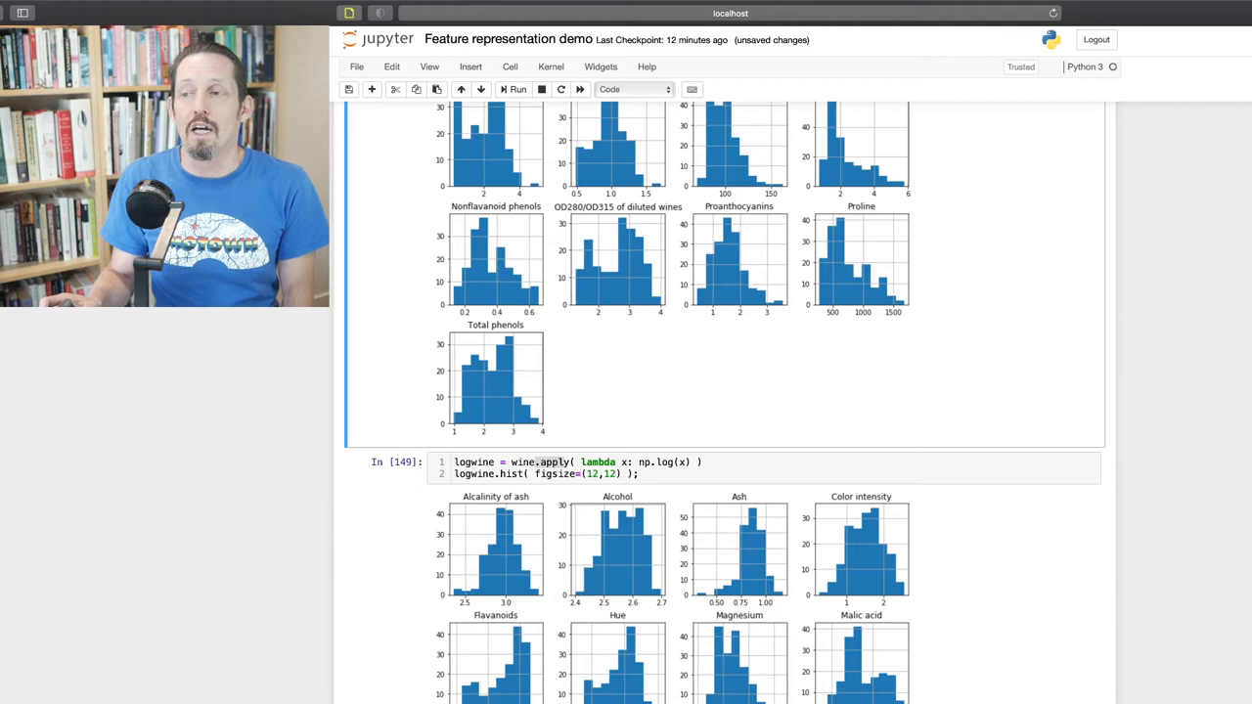
{"action": "scroll", "scroll_direction": "down", "scroll_amount": 3}
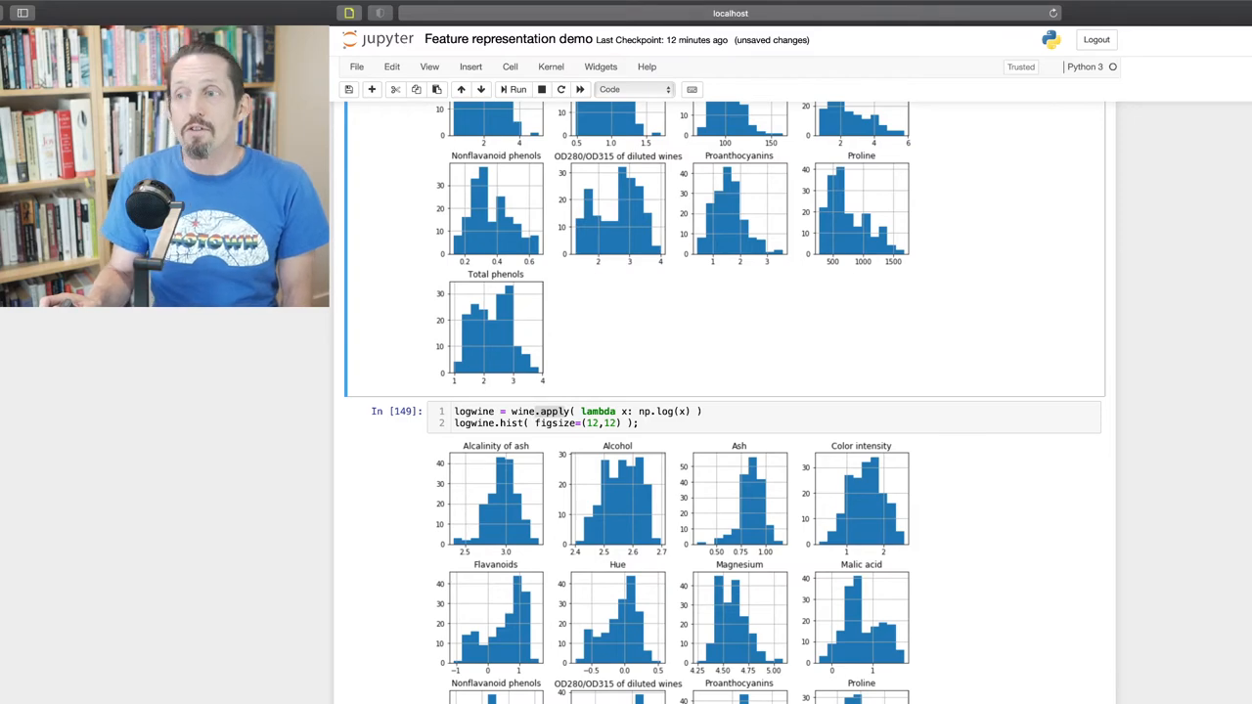
{"action": "scroll", "scroll_direction": "down", "scroll_amount": 3}
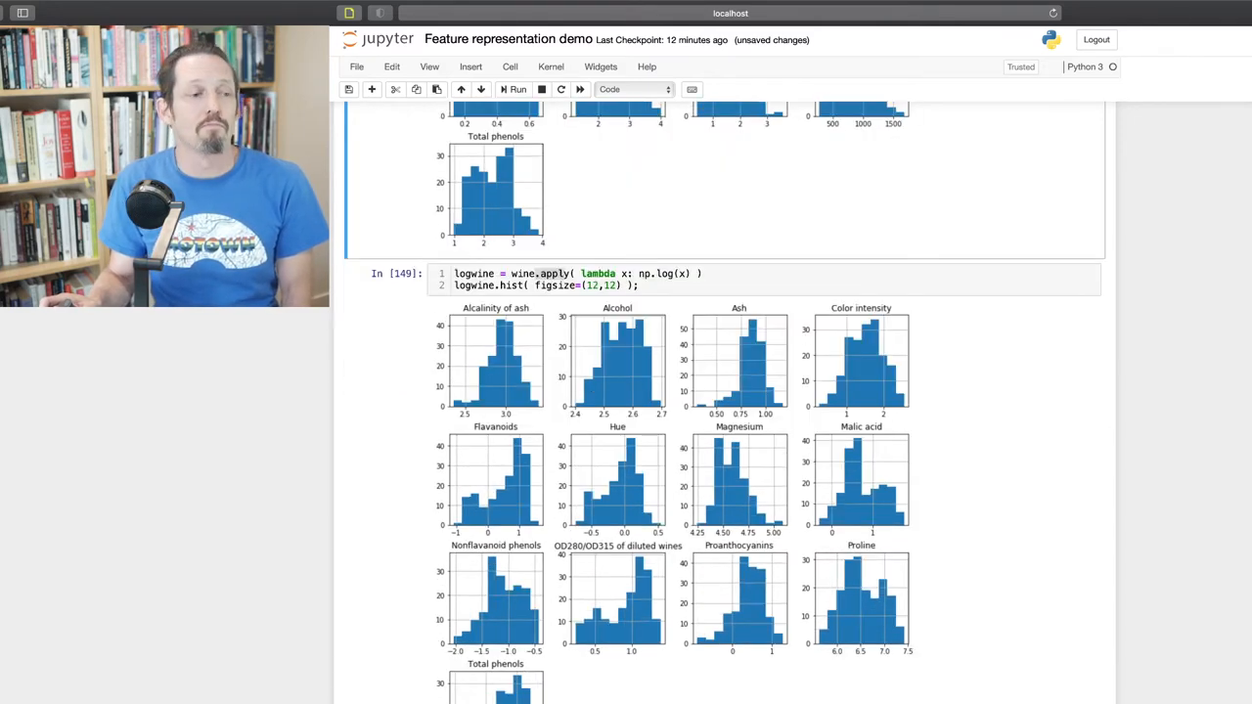
{"action": "scroll", "scroll_direction": "down", "scroll_amount": 3}
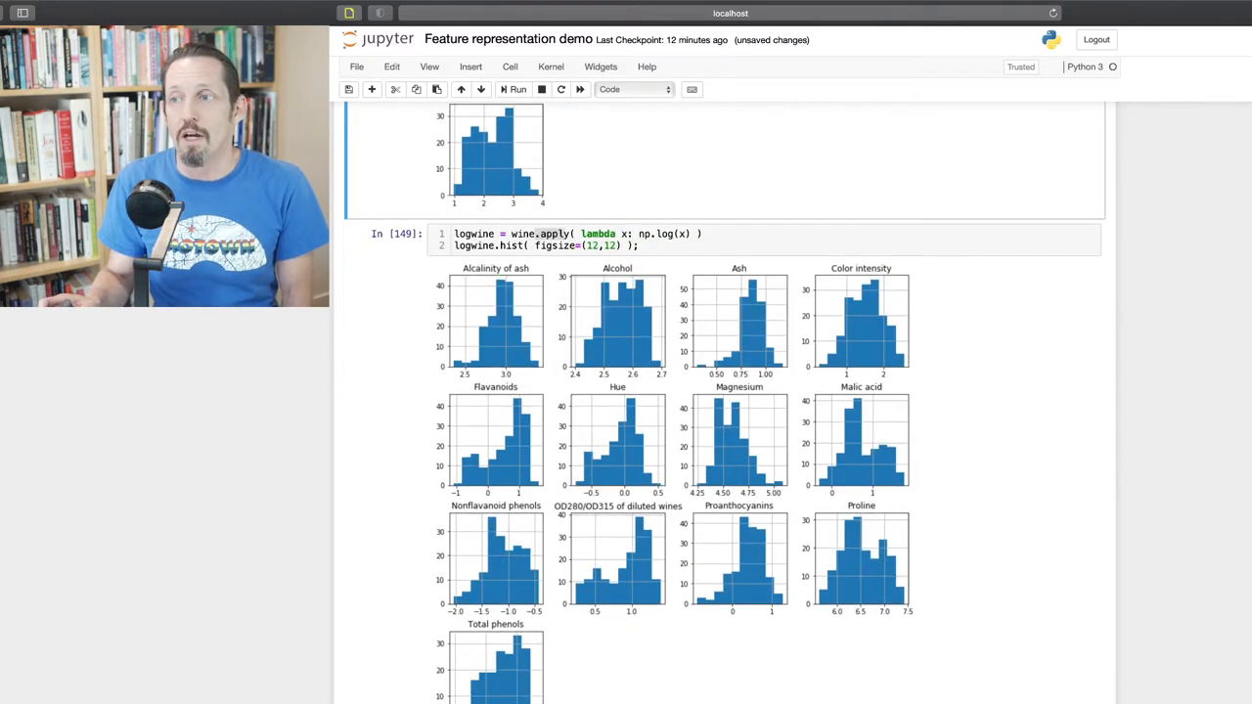
{"action": "scroll", "scroll_direction": "down", "scroll_amount": 3}
{"action": "type", "text": "std_wine.hist( figsize=(12,12) );"}
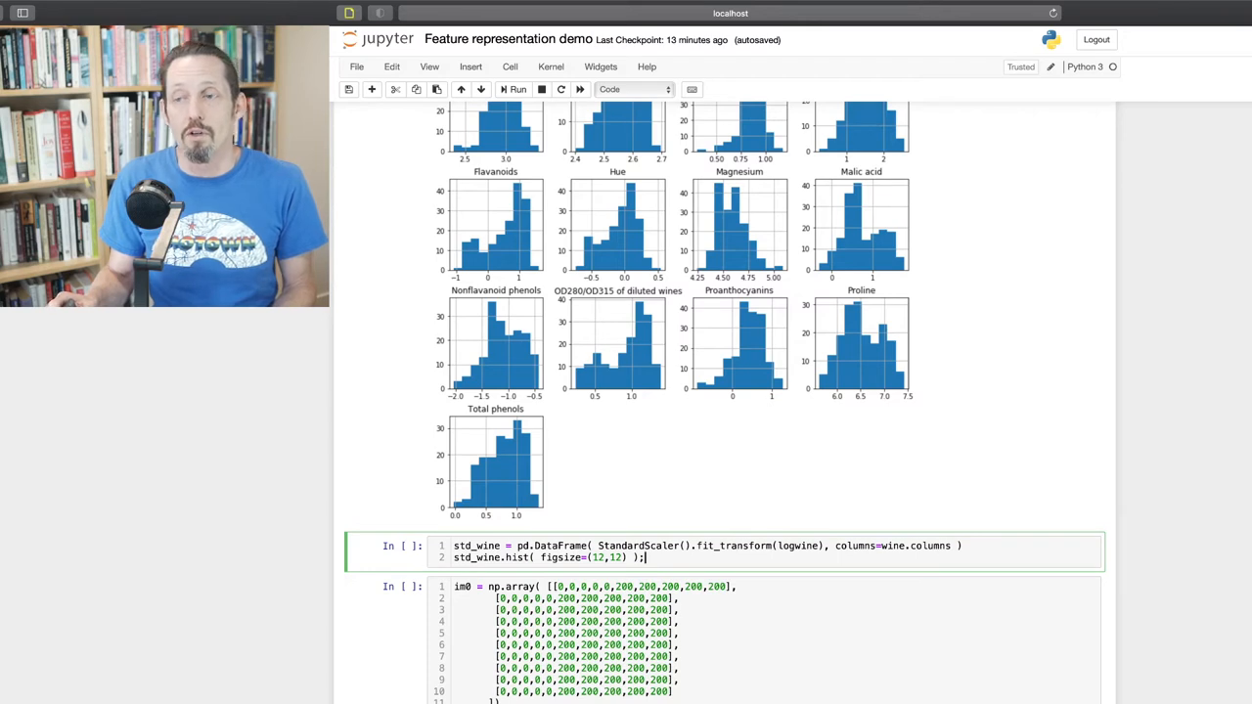
Run the std_wine StandardScaler cell, plotting histograms of standardized features centered near zero
{"action": "double_click", "coordinate": [644, 546]}
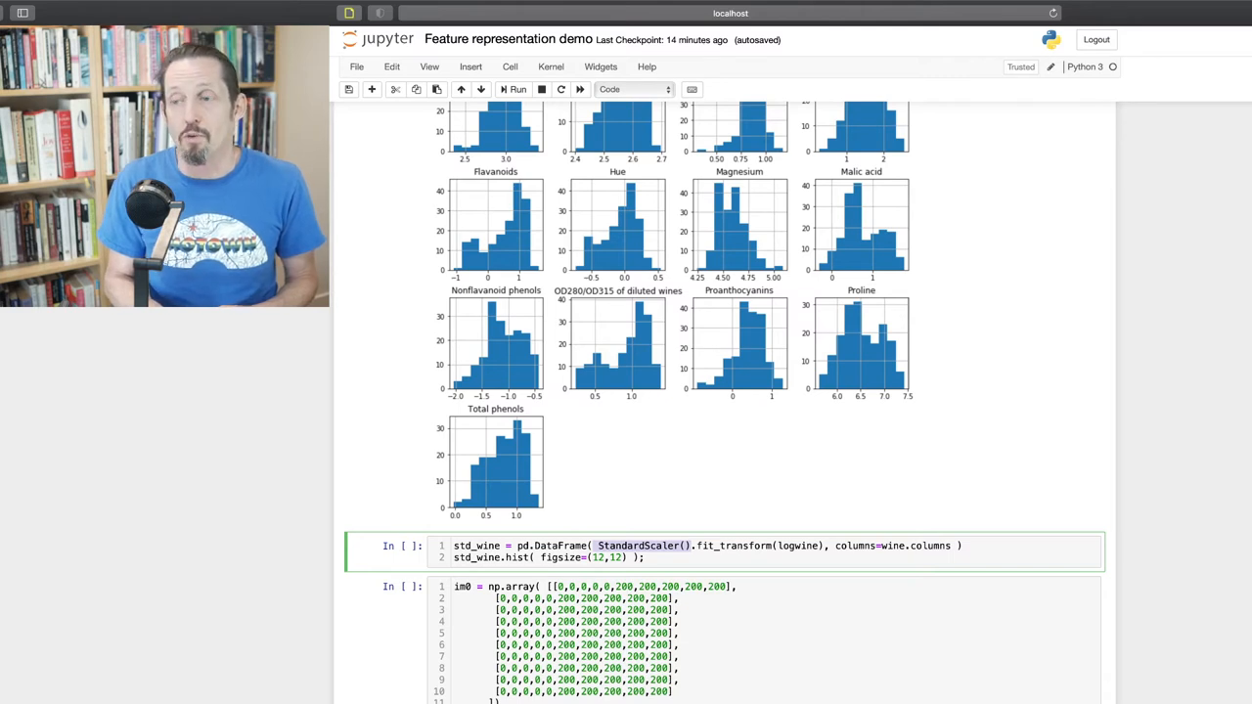
{"action": "left_click", "coordinate": [517, 89]}
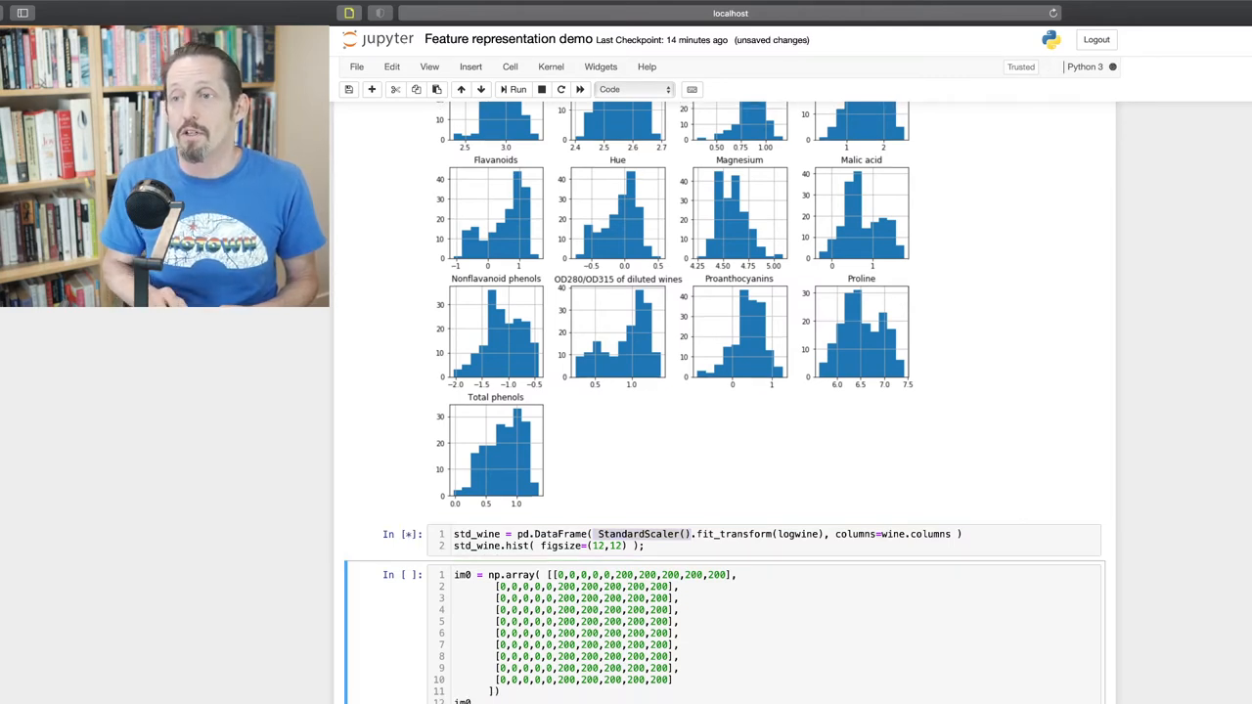
{"action": "left_click", "coordinate": [517, 89]}
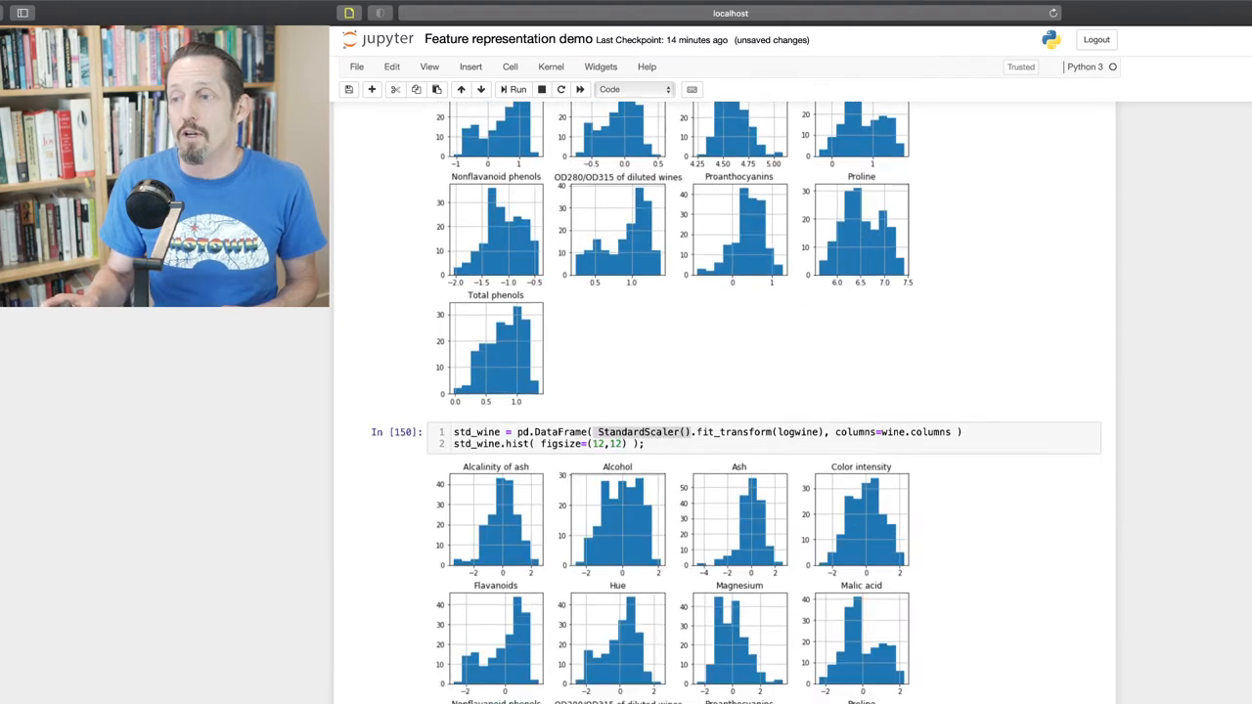
{"action": "scroll", "scroll_direction": "down", "scroll_amount": 3}
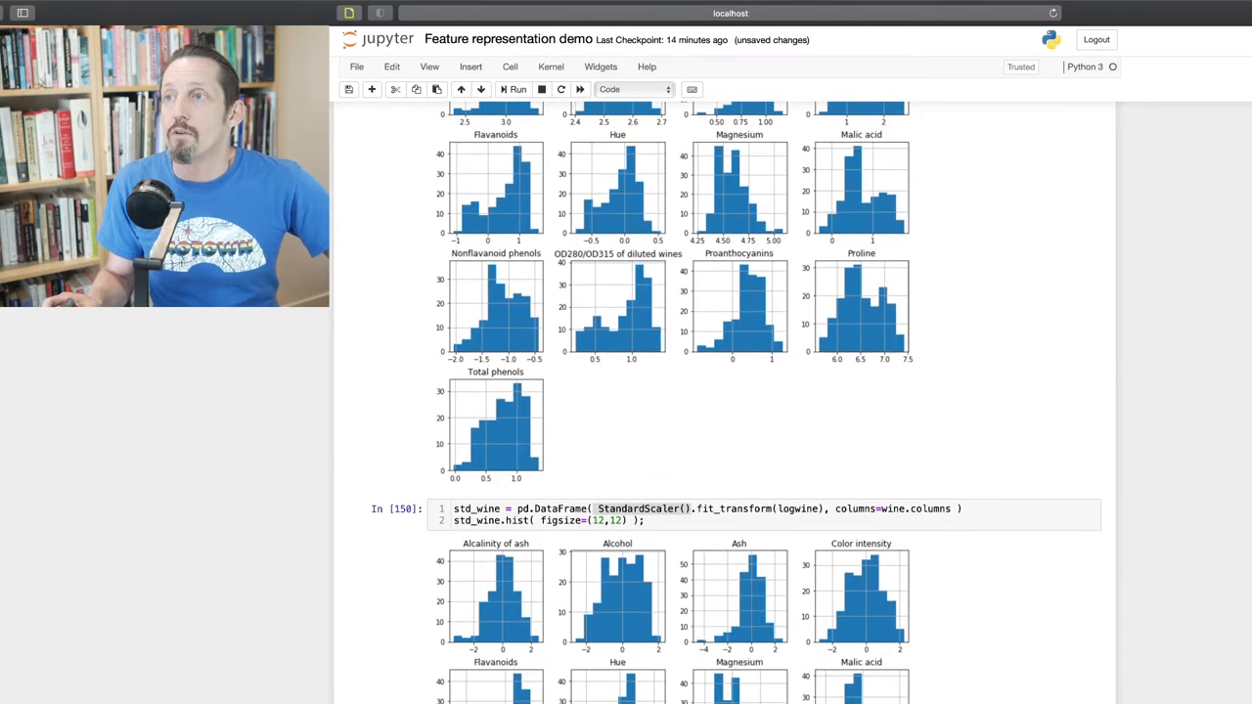
{"action": "scroll", "scroll_direction": "down", "scroll_amount": 3}
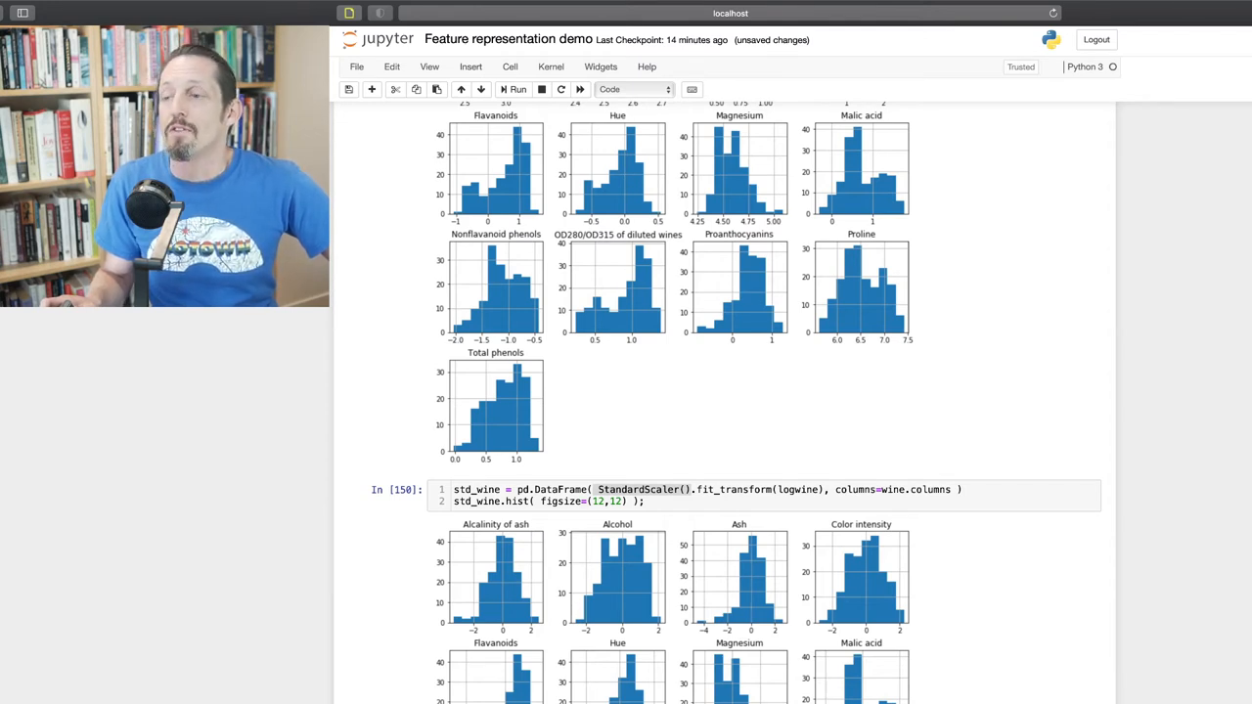
{"action": "scroll", "scroll_direction": "down", "scroll_amount": 3}
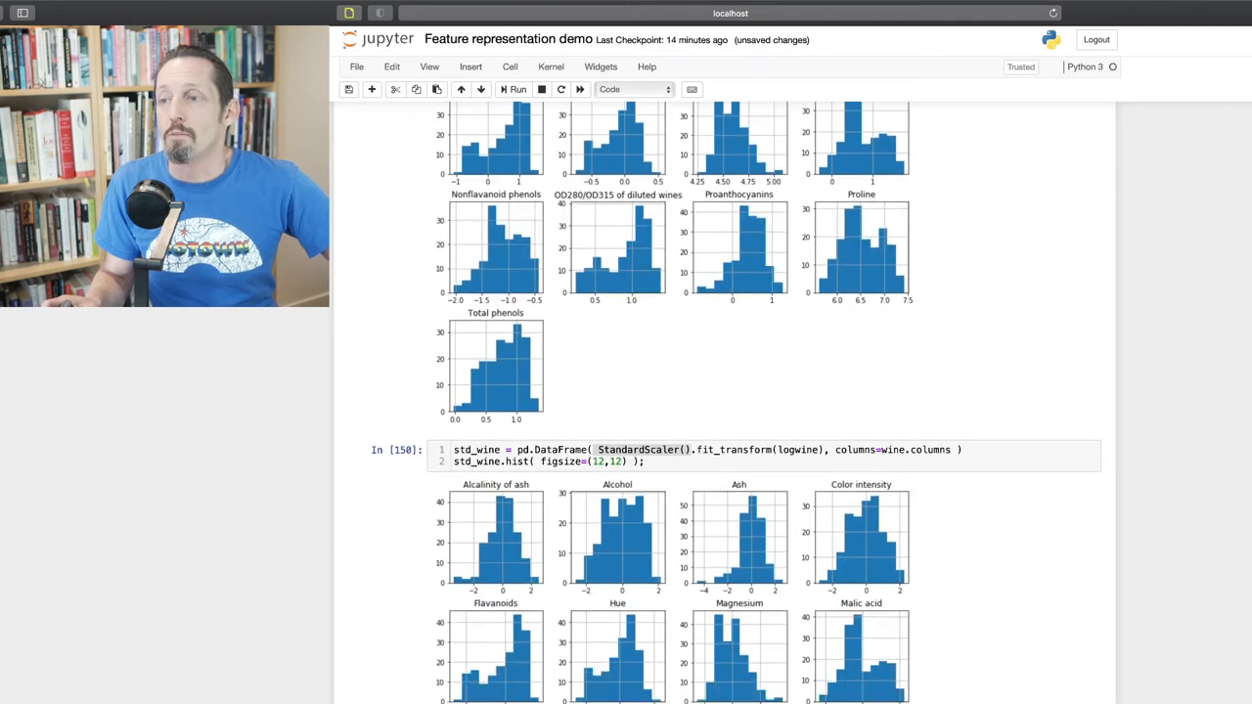
{"action": "scroll", "scroll_direction": "down", "scroll_amount": 3}
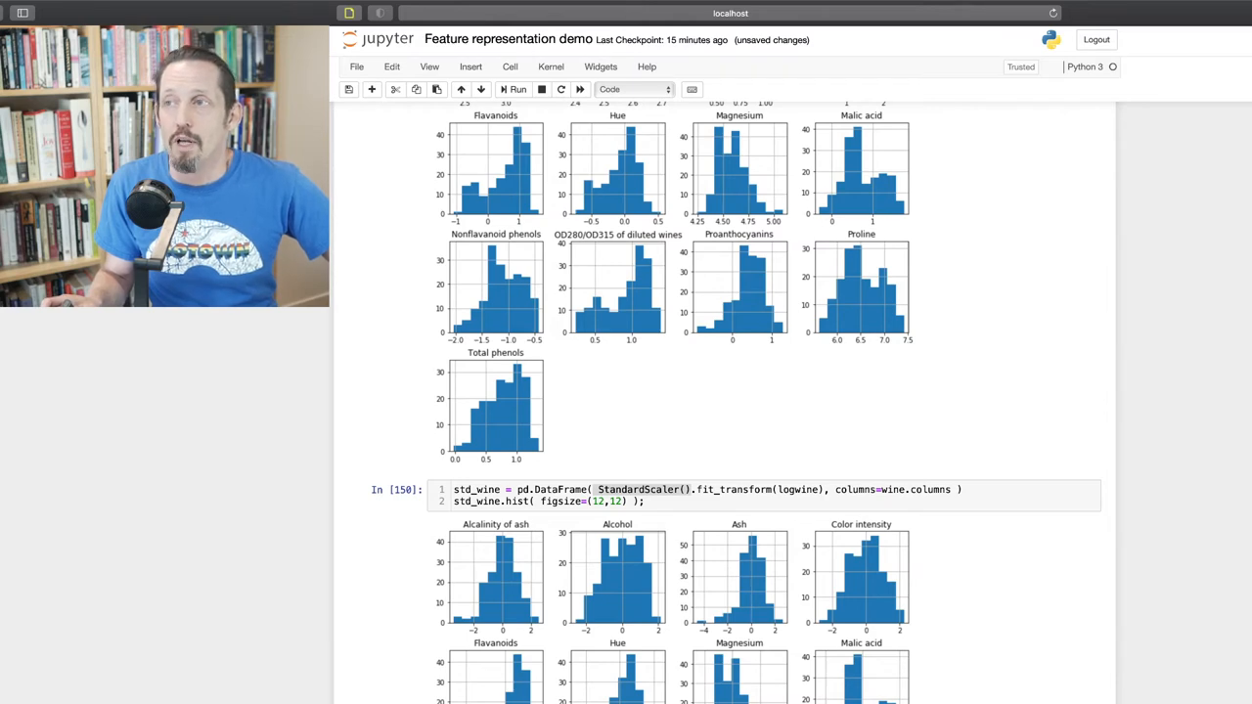
{"action": "scroll", "scroll_direction": "down", "scroll_amount": 3}
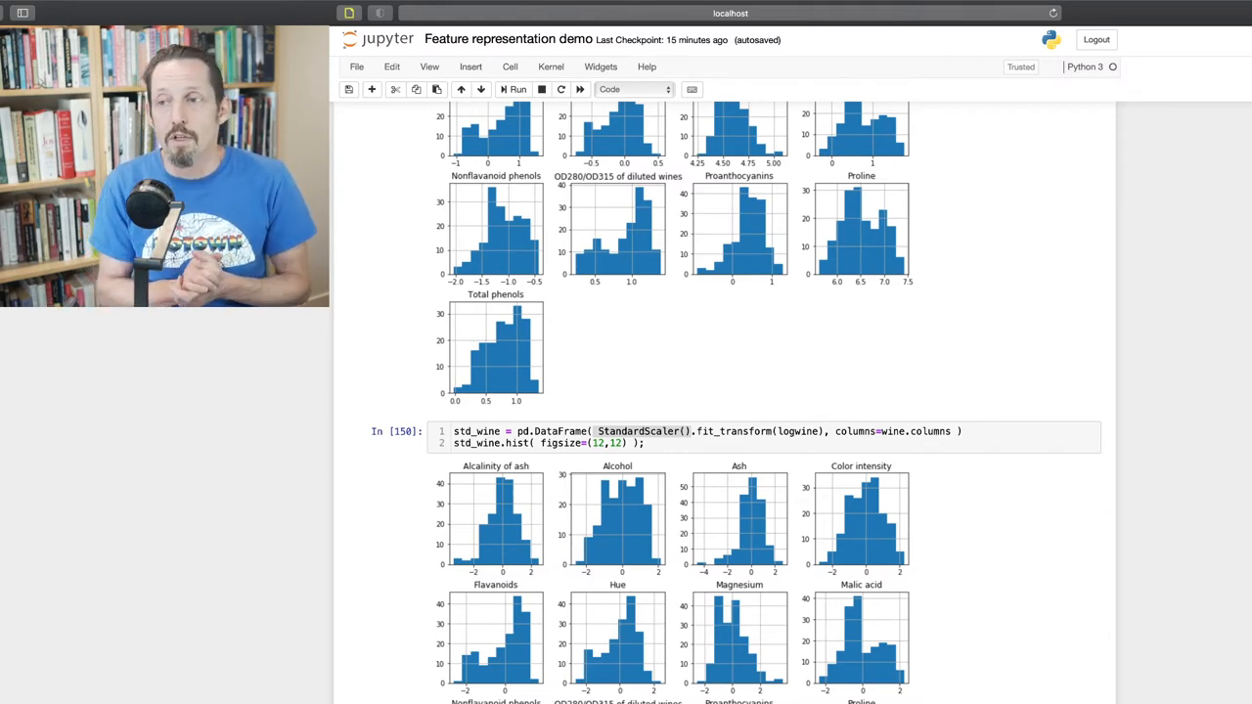
{"action": "scroll", "scroll_direction": "down", "scroll_amount": 3}
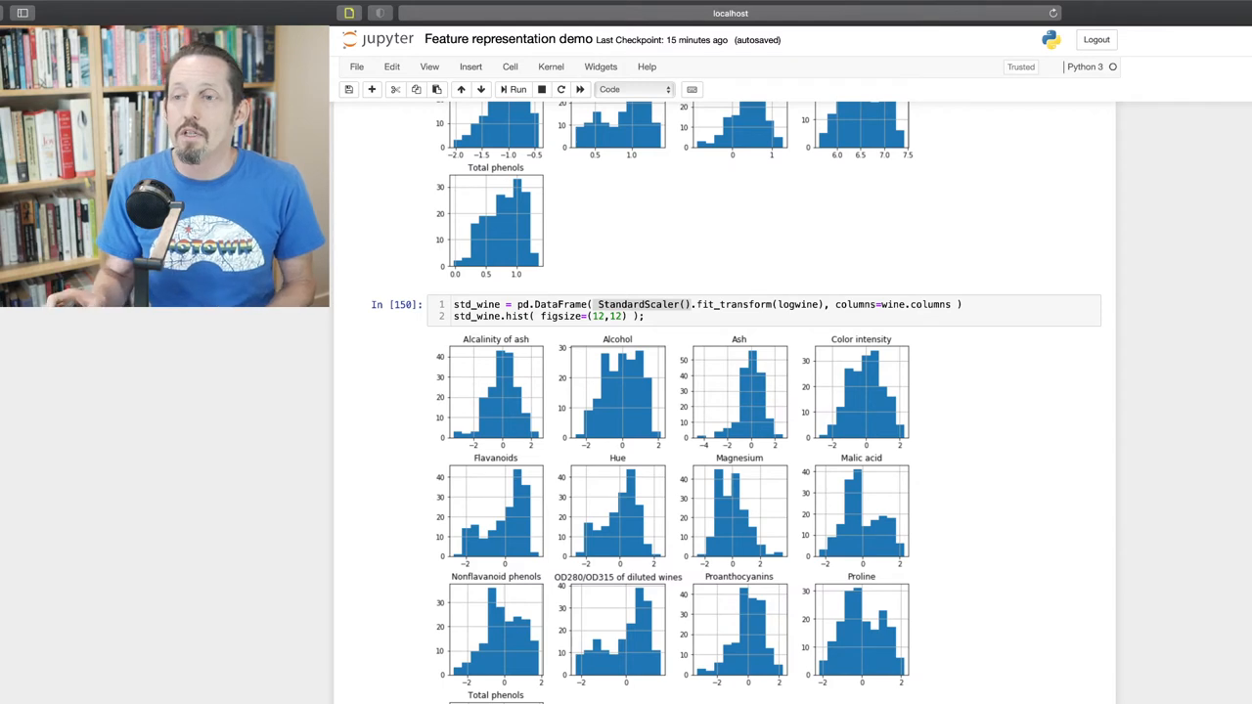
{"action": "scroll", "scroll_direction": "down", "scroll_amount": 3}
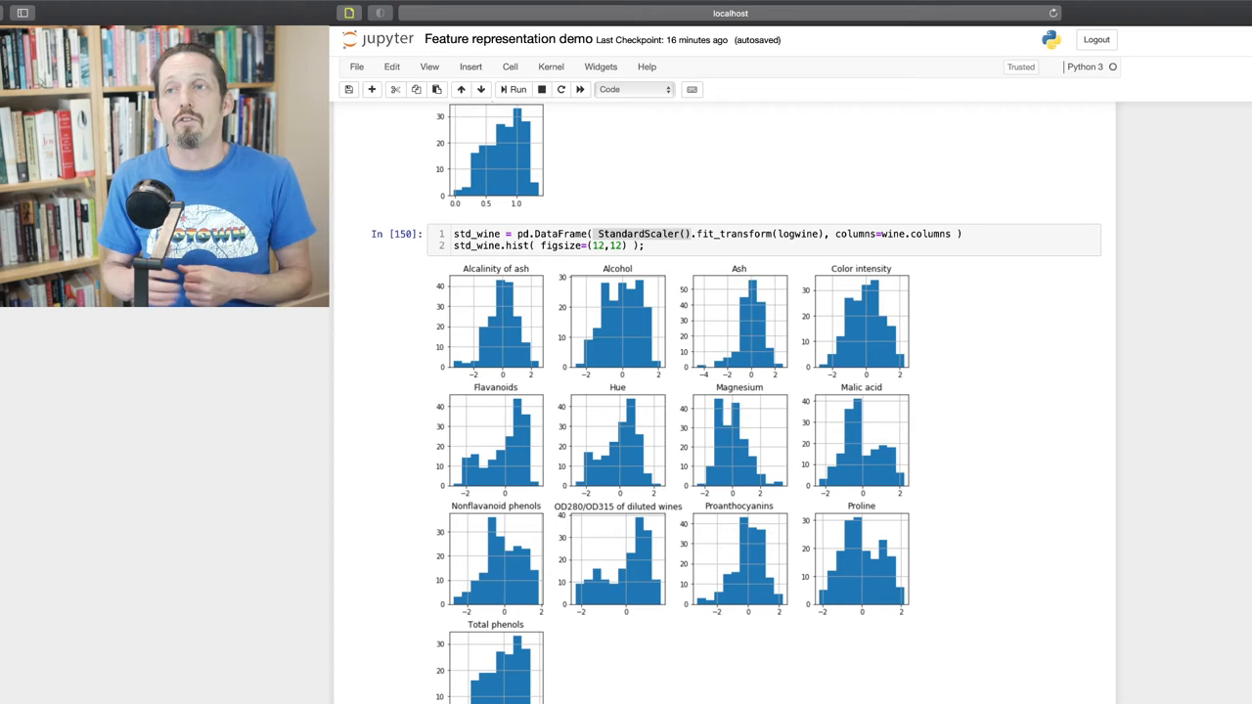
{"action": "scroll", "scroll_direction": "down", "scroll_amount": 3}
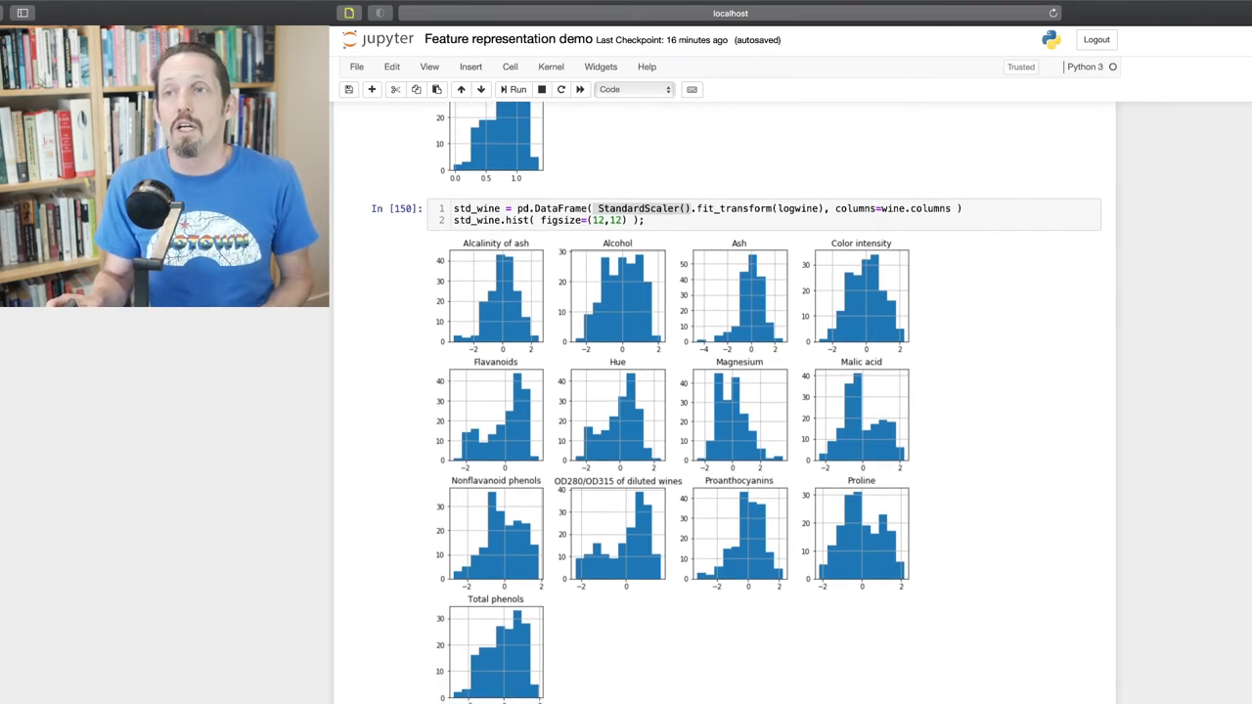
{"action": "scroll", "scroll_direction": "down", "scroll_amount": 3}
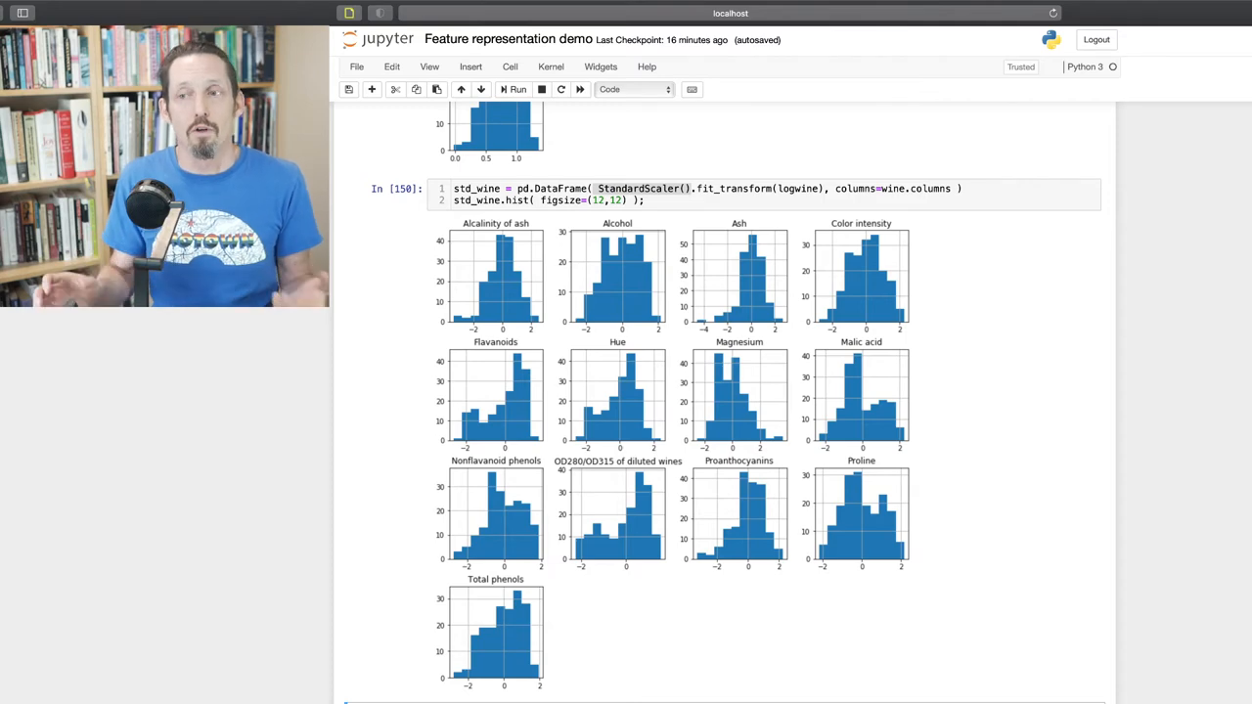
{"action": "scroll", "scroll_direction": "down", "scroll_amount": 3}
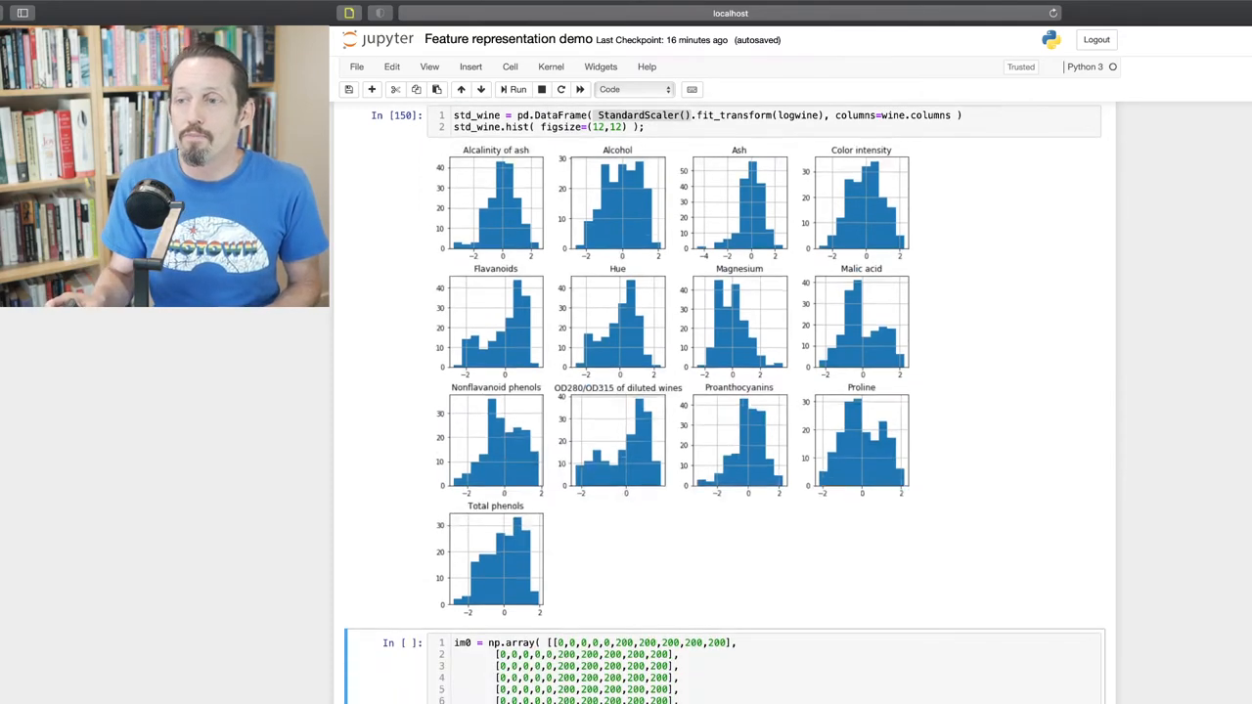
Run the im0 cell, printing a 10-by-10 array of 0 and 200 values
{"action": "scroll", "scroll_direction": "down", "scroll_amount": 3}
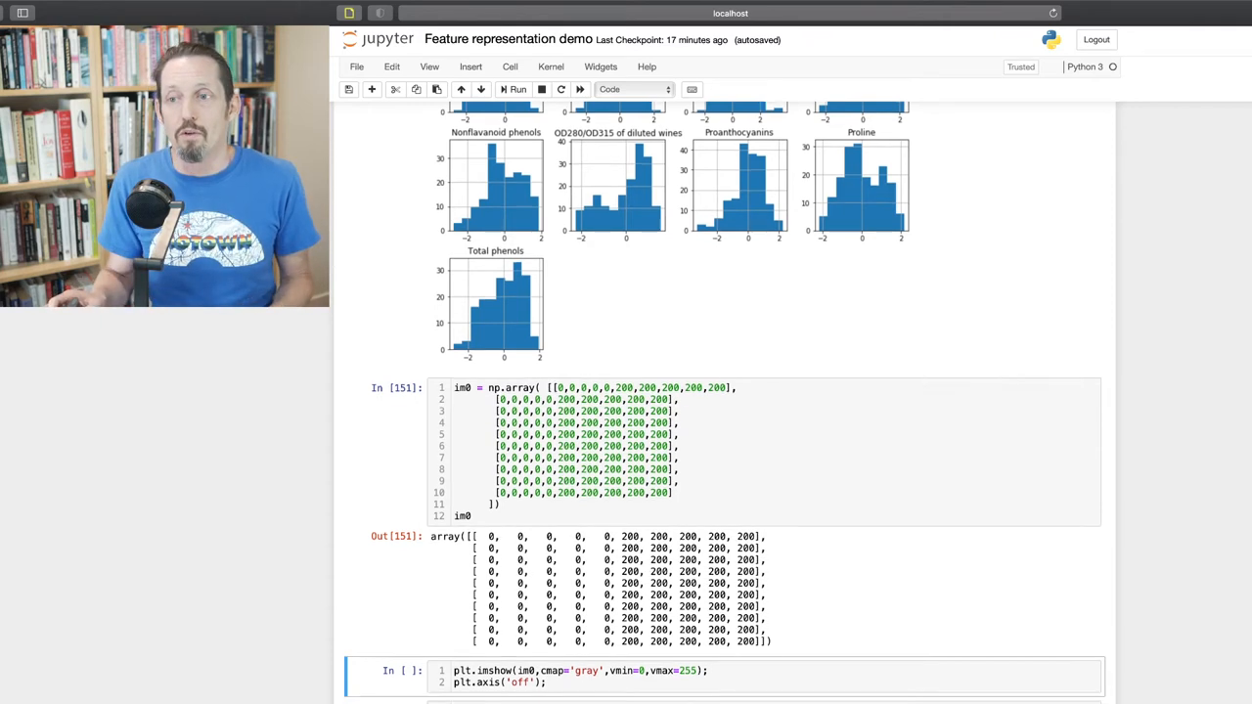
{"action": "scroll", "scroll_direction": "down", "scroll_amount": 3}
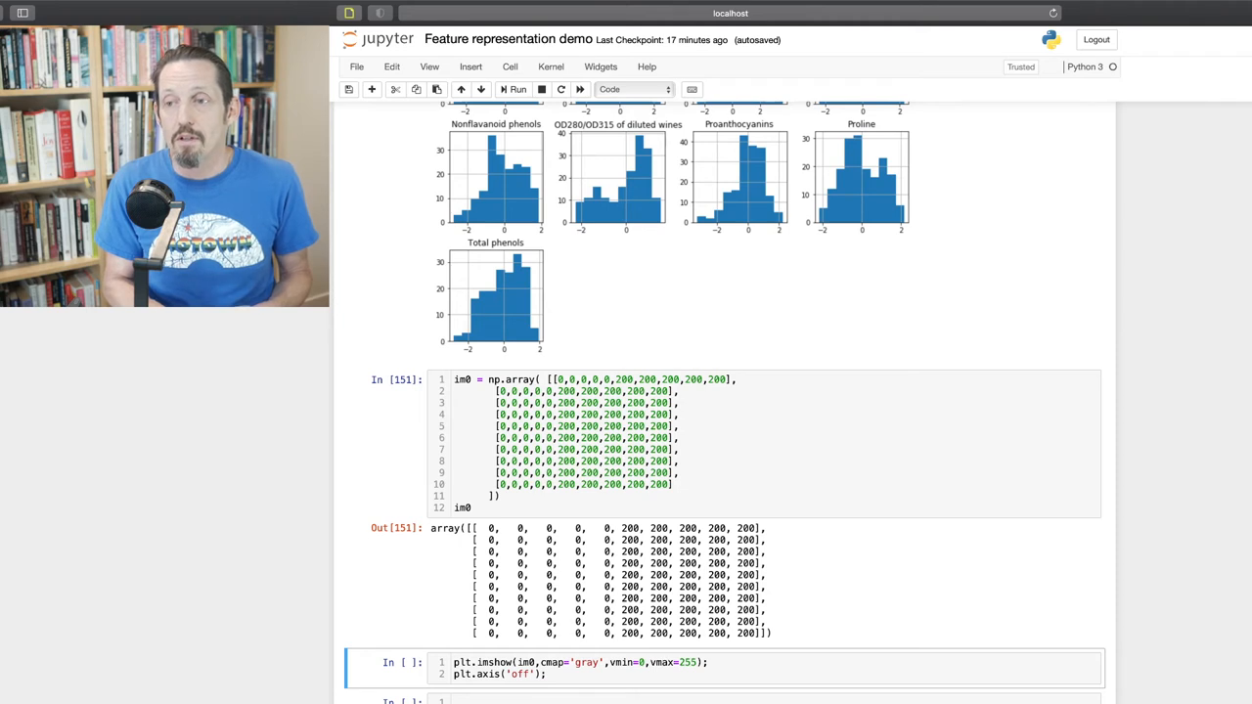
Render im0 with imshow cmap='gray', vmin=0, vmax=255 as a half-black, half-gray image
{"action": "left_click", "coordinate": [517, 89]}
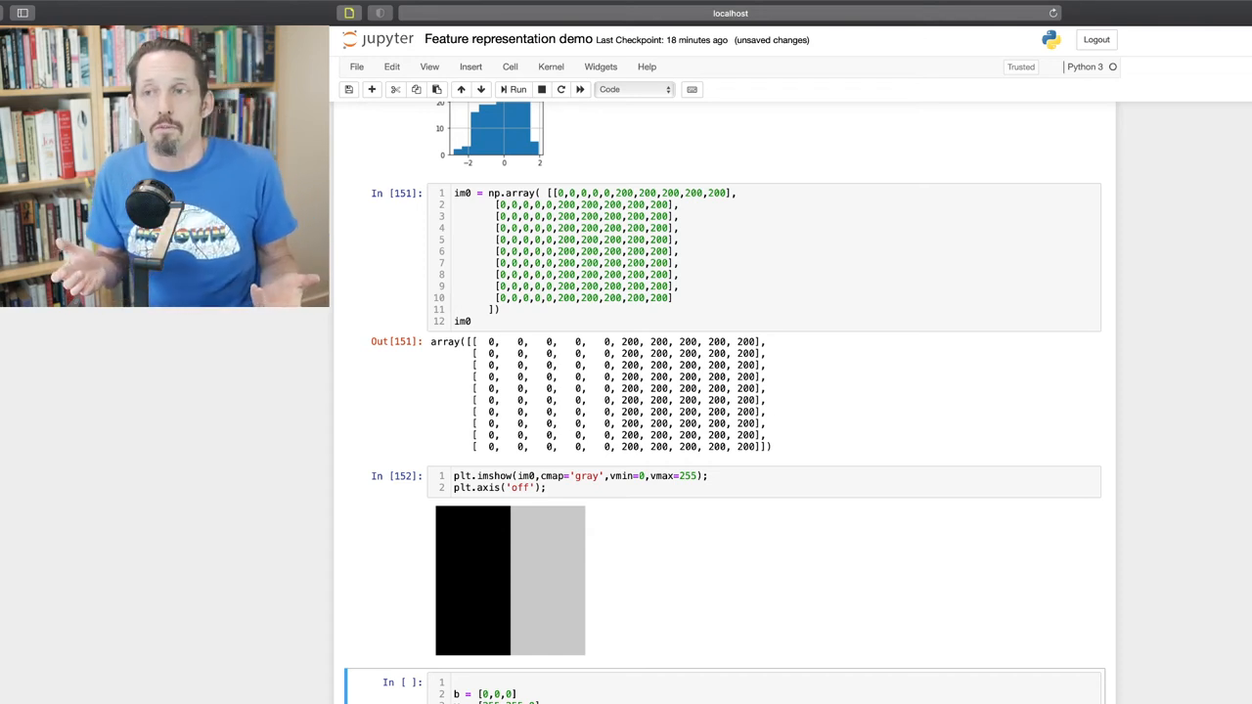
{"action": "scroll", "scroll_direction": "down", "scroll_amount": 3}
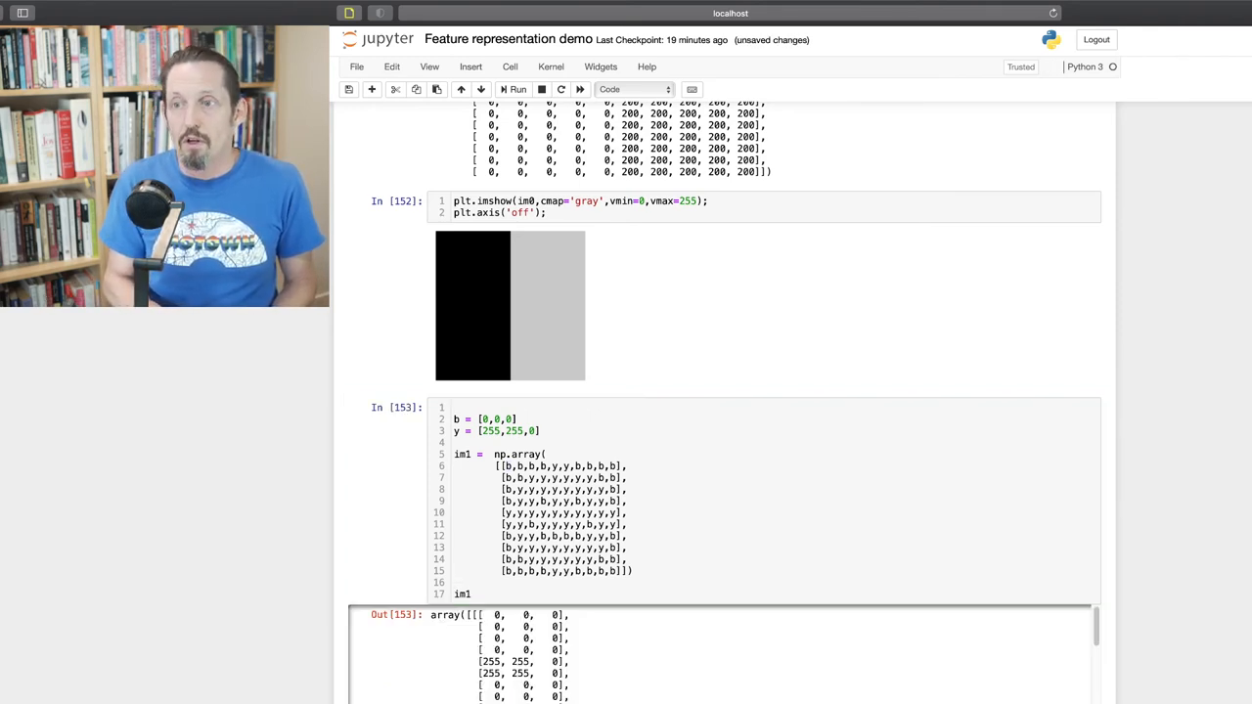
Run cell 153 defining b, y and the 10×10 im1 array, scrolling its RGB output
{"action": "scroll", "scroll_direction": "down", "scroll_amount": 3}
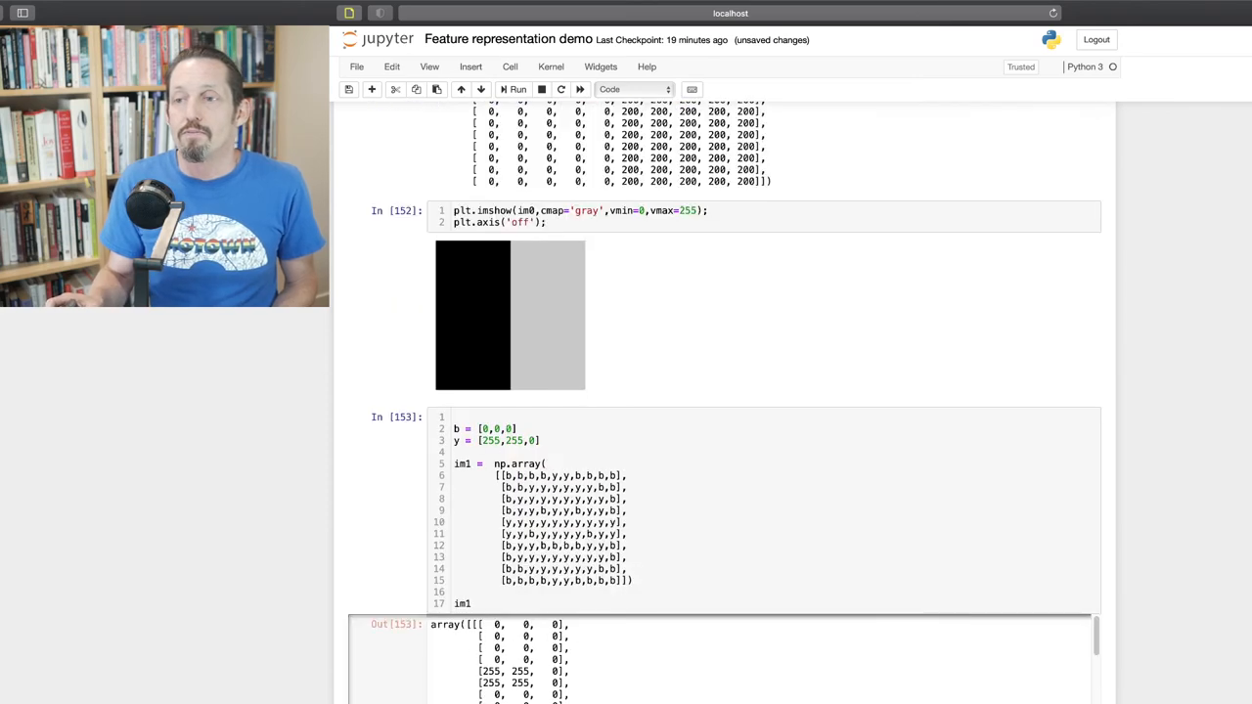
{"action": "scroll", "scroll_direction": "down", "scroll_amount": 3}
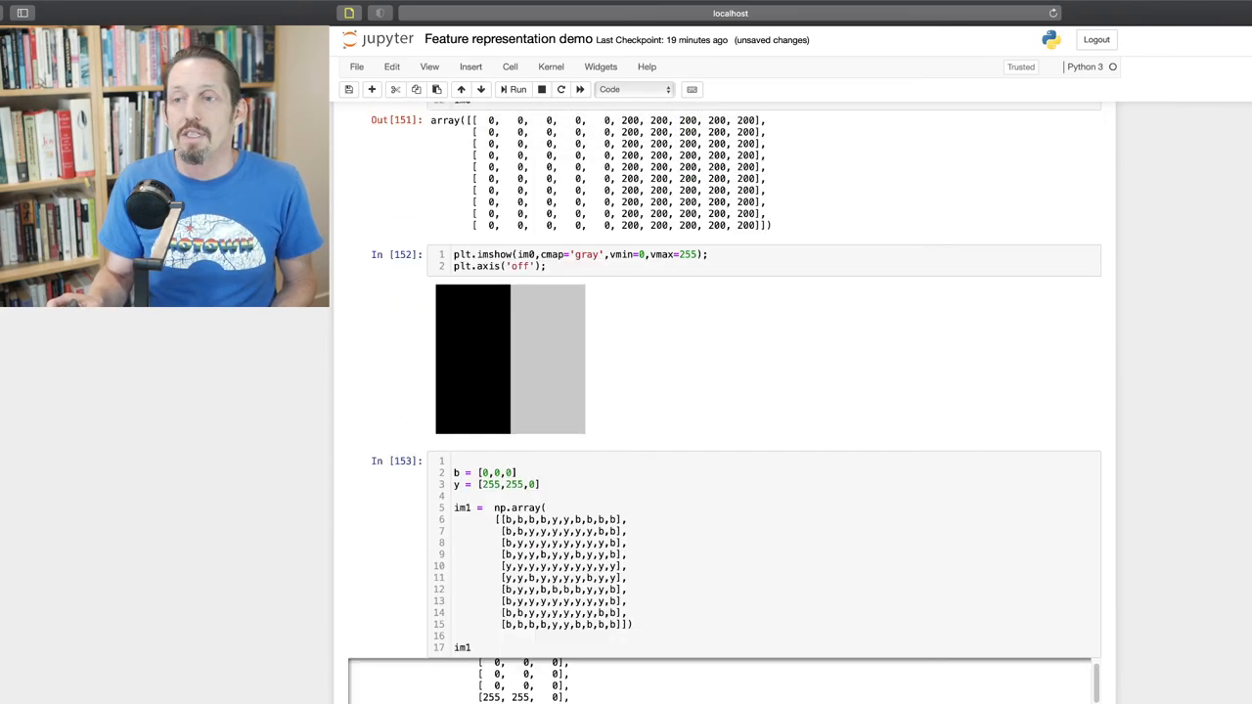
{"action": "scroll", "scroll_direction": "down", "scroll_amount": 3}
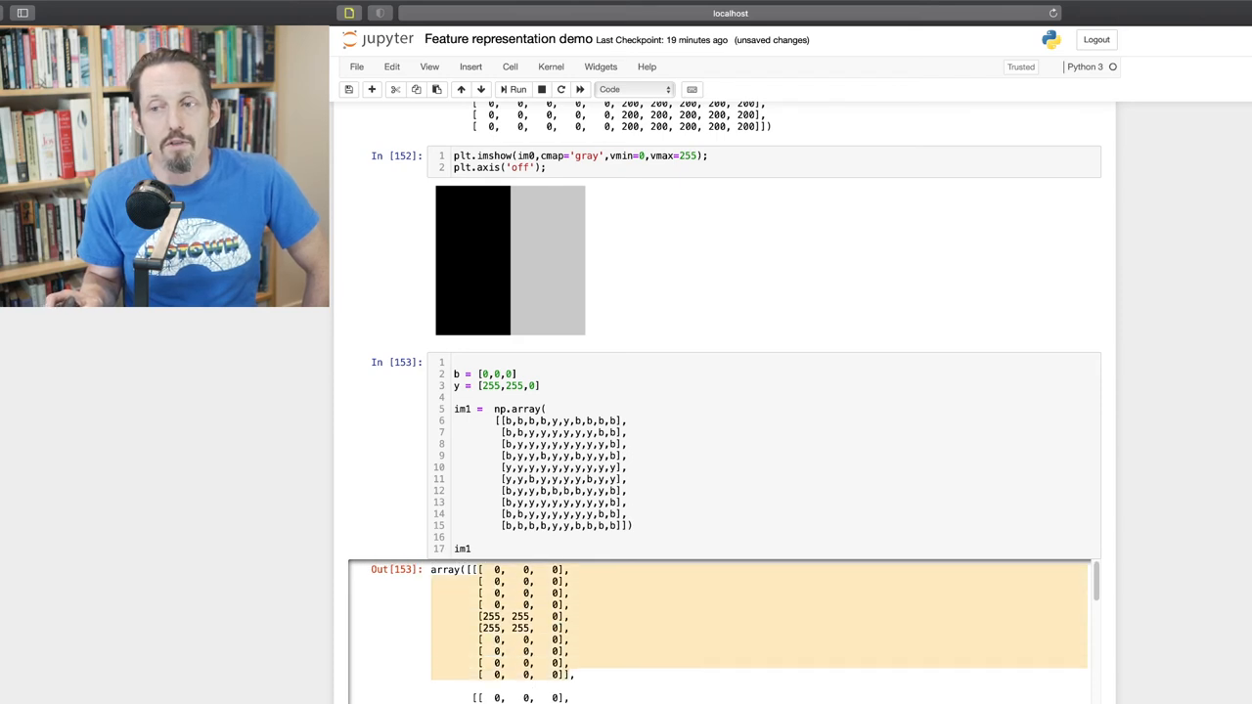
{"action": "scroll", "scroll_direction": "down", "scroll_amount": 3}
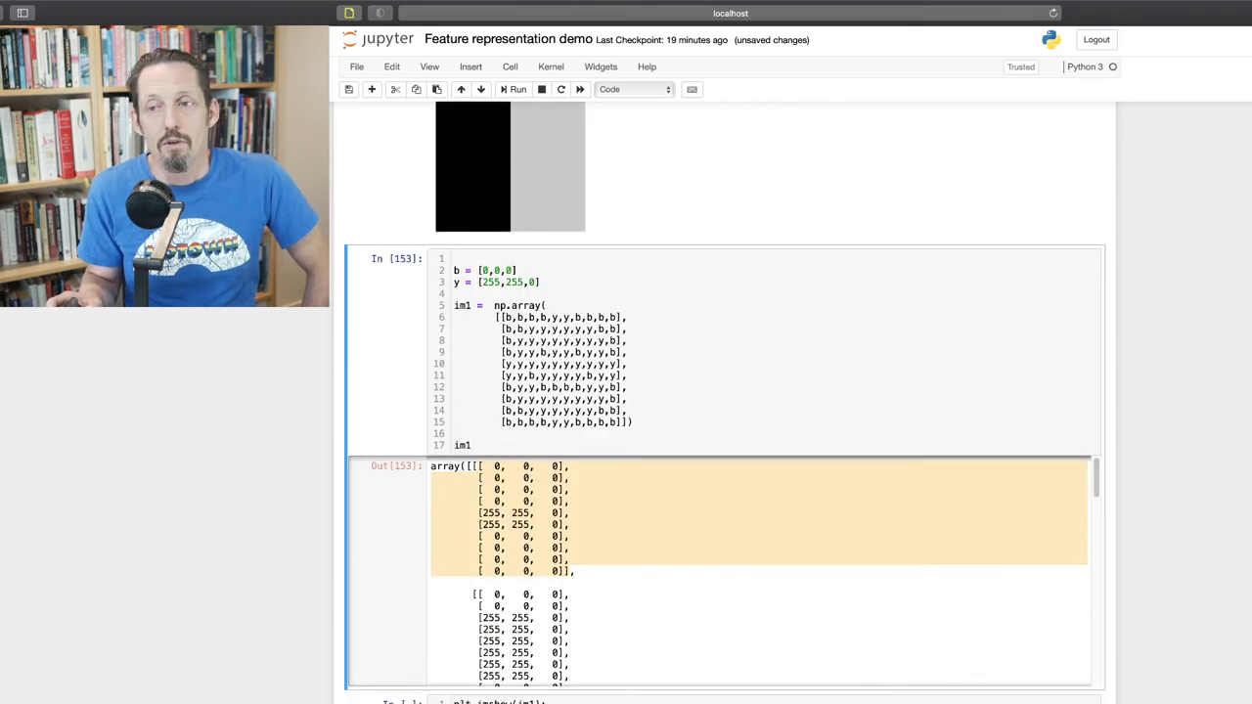
{"action": "scroll", "scroll_direction": "down", "scroll_amount": 3}
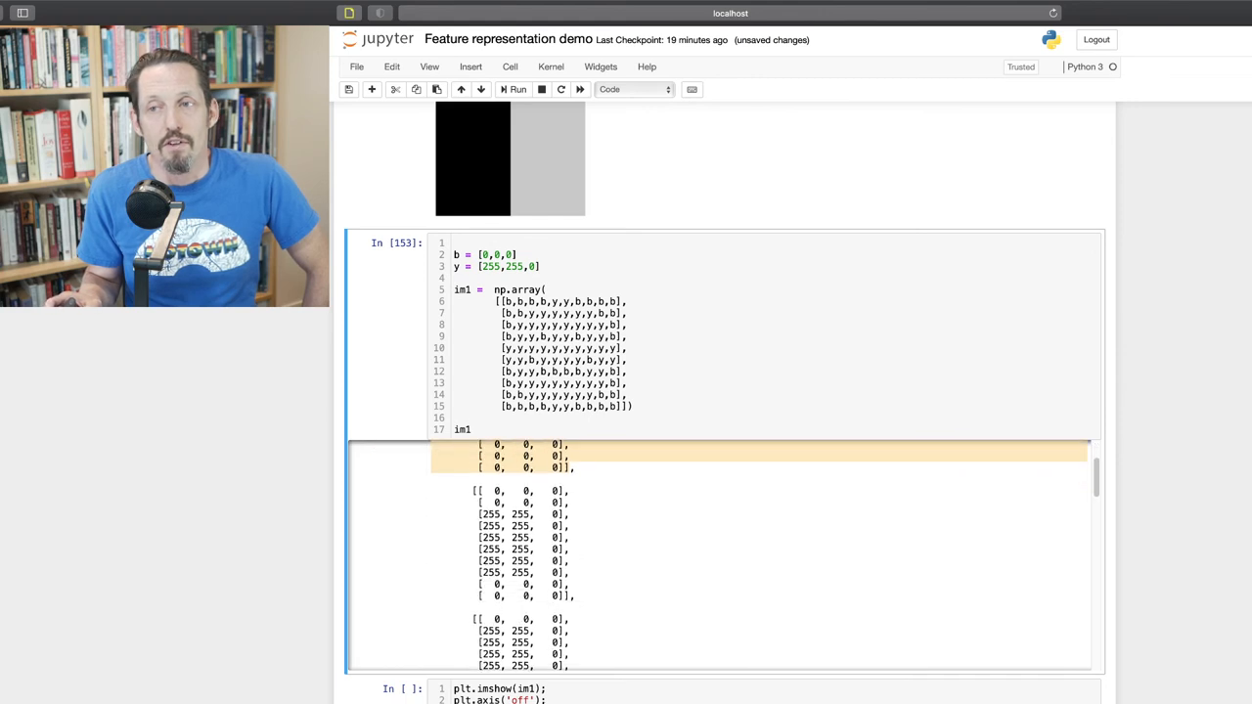
{"action": "scroll", "scroll_direction": "down", "scroll_amount": 3}
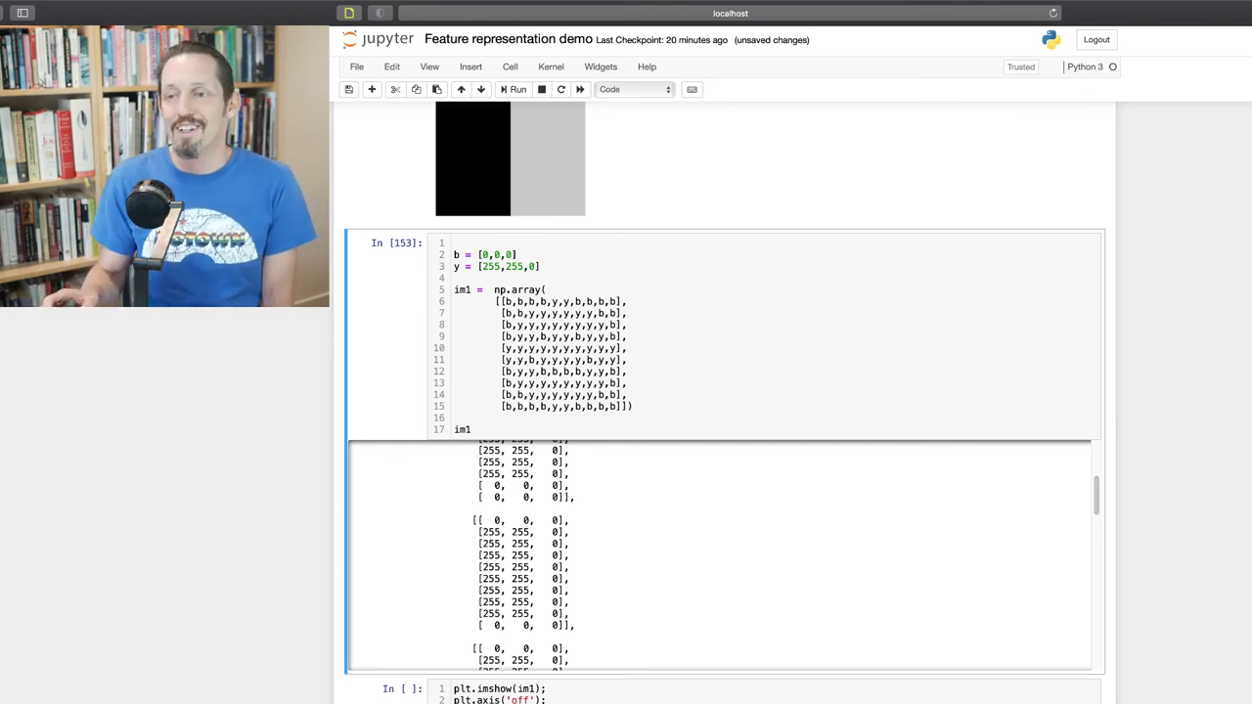
Run plt.imshow(im1) with axis off to show a yellow smiley on black
{"action": "scroll", "scroll_direction": "down", "scroll_amount": 3}
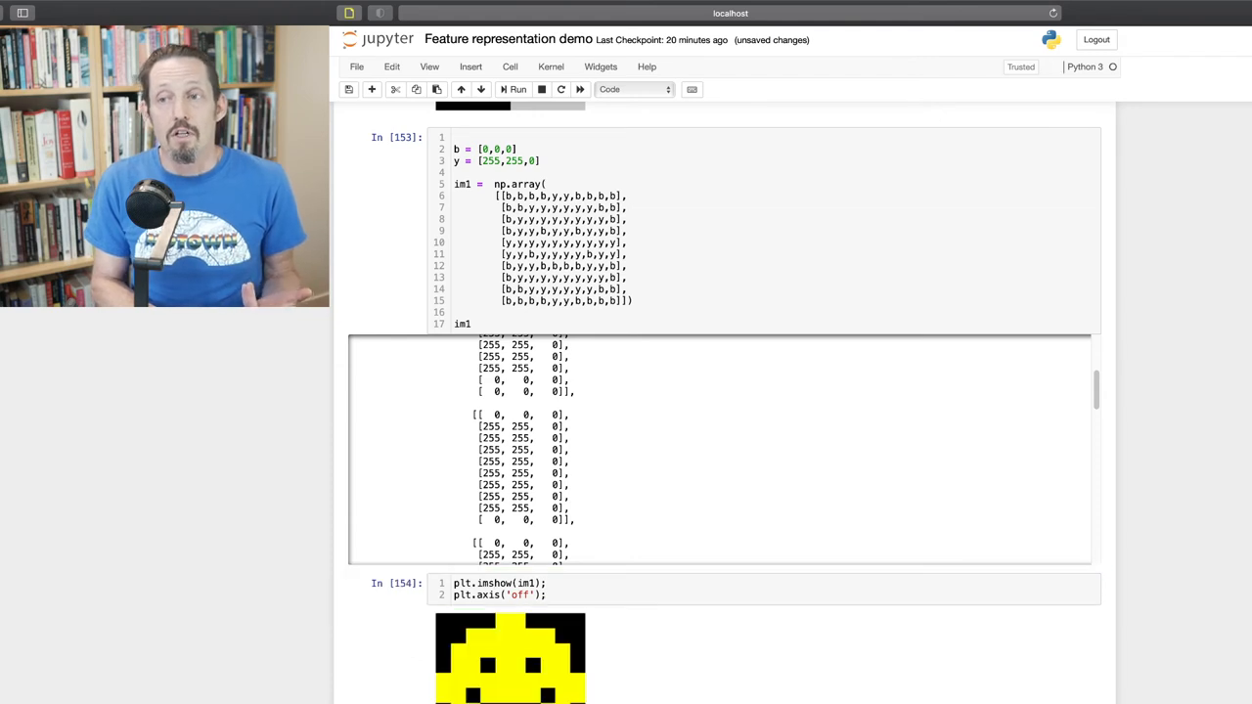
{"action": "scroll", "scroll_direction": "down", "scroll_amount": 3}
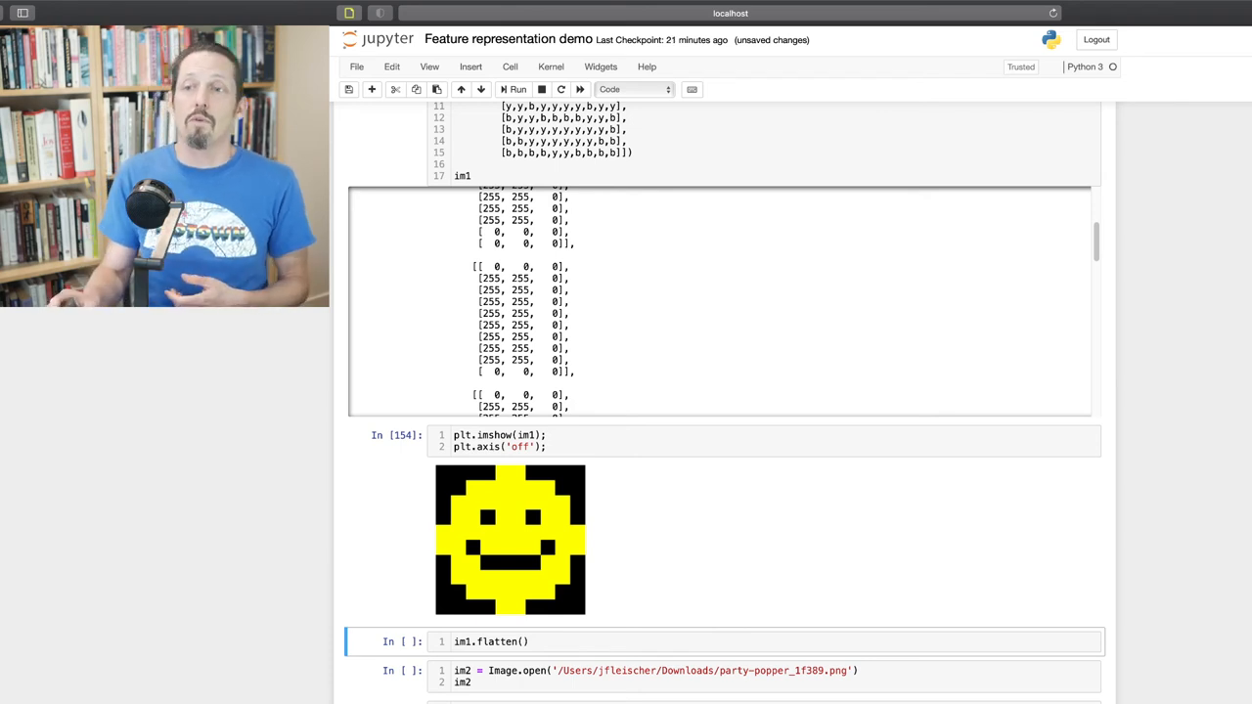
{"action": "scroll", "scroll_direction": "down", "scroll_amount": 3}
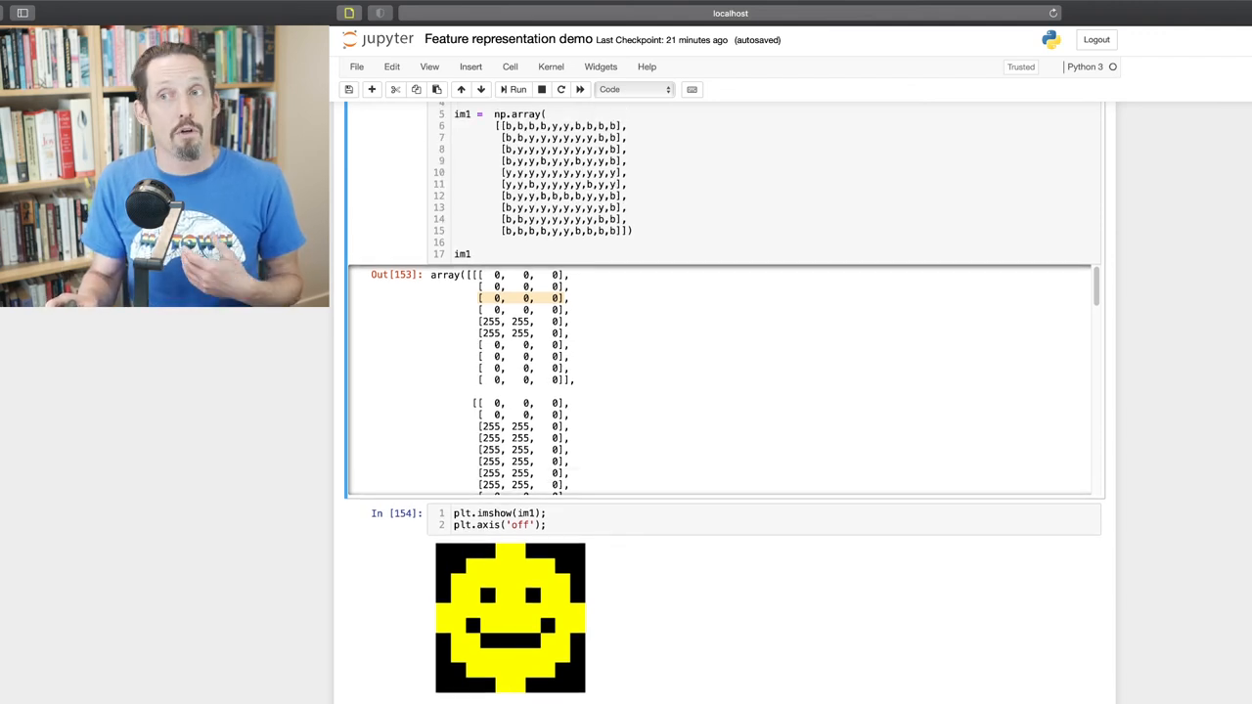
{"action": "scroll", "scroll_direction": "down", "scroll_amount": 3}
{"action": "type", "text": "im2a.shape"}
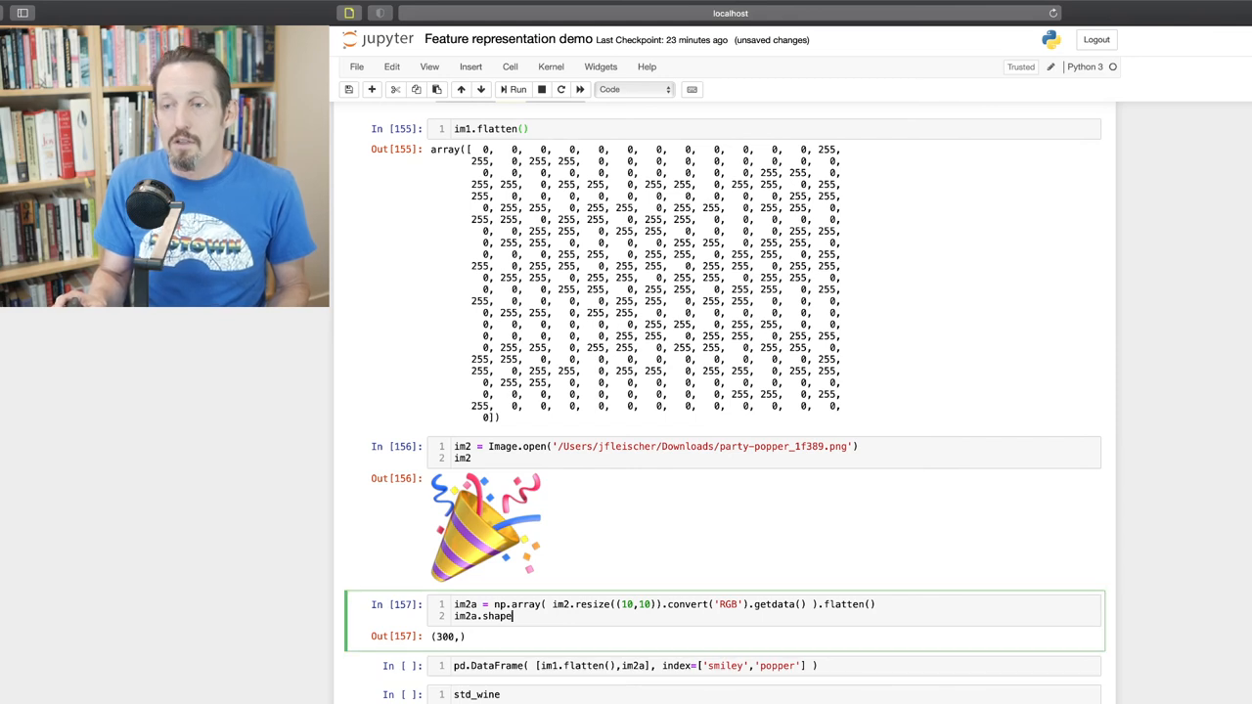
Change im2a.shape to im2a so the cell prints the popper's 300 flattened values
{"action": "key", "text": "Backspace"}
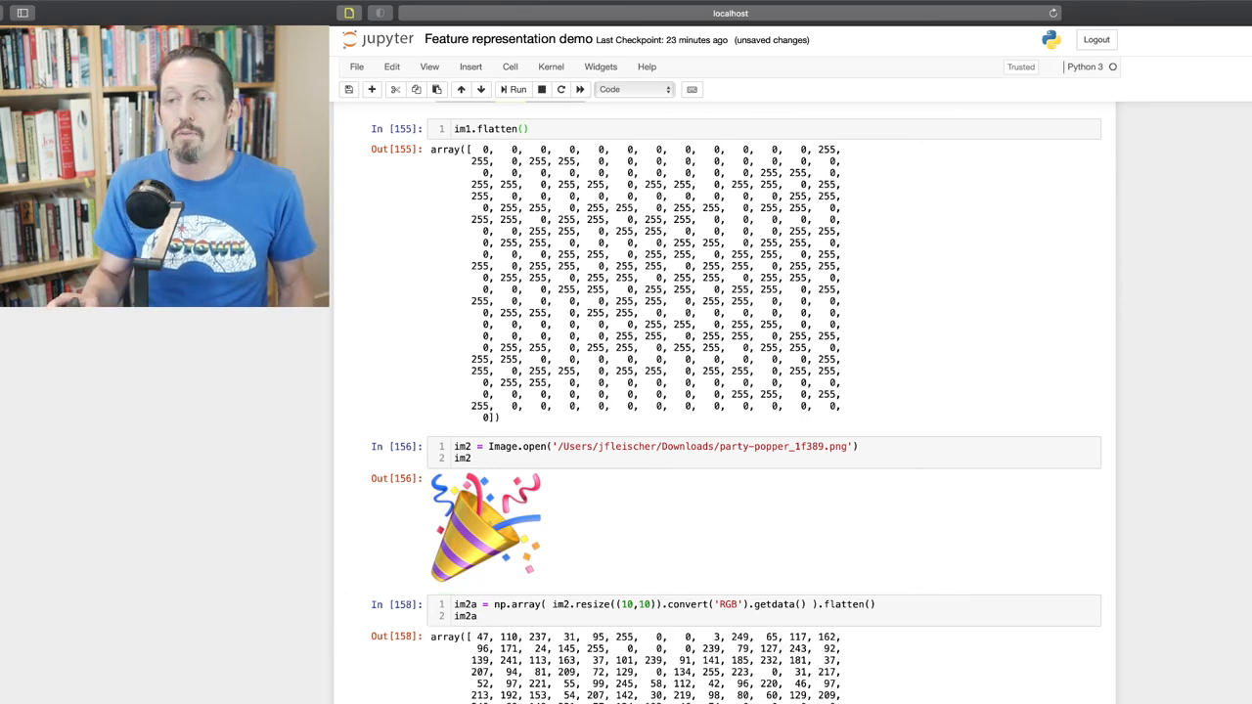
Show the 2-row smiley/popper DataFrame and run the std_wine cell for the standardized wine table
{"action": "scroll", "scroll_direction": "down", "scroll_amount": 3}
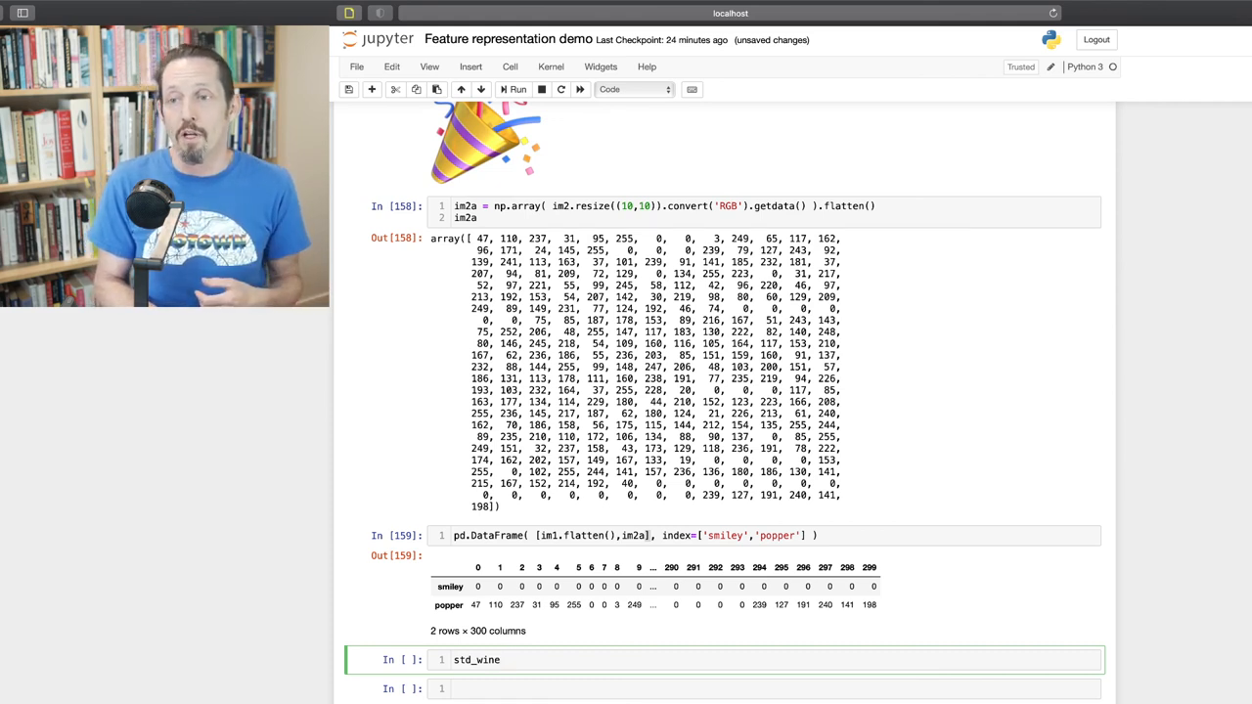
{"action": "left_click", "coordinate": [518, 89]}
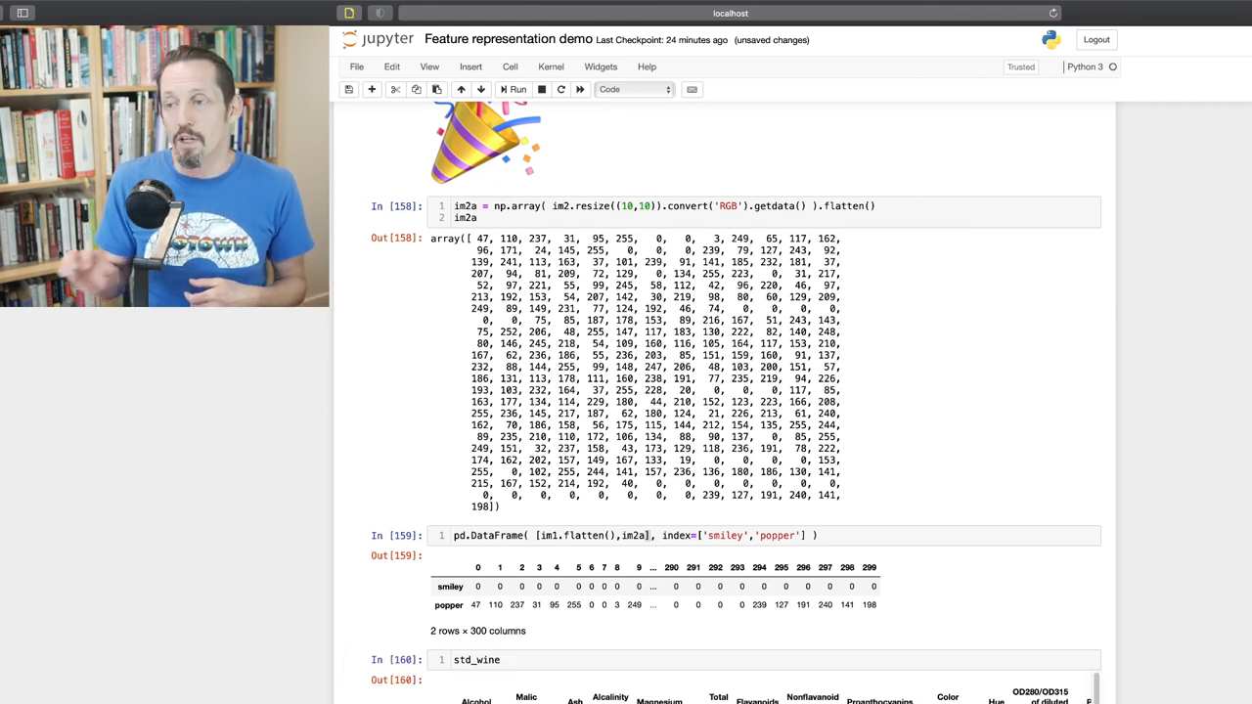
{"action": "scroll", "scroll_direction": "down", "scroll_amount": 3}
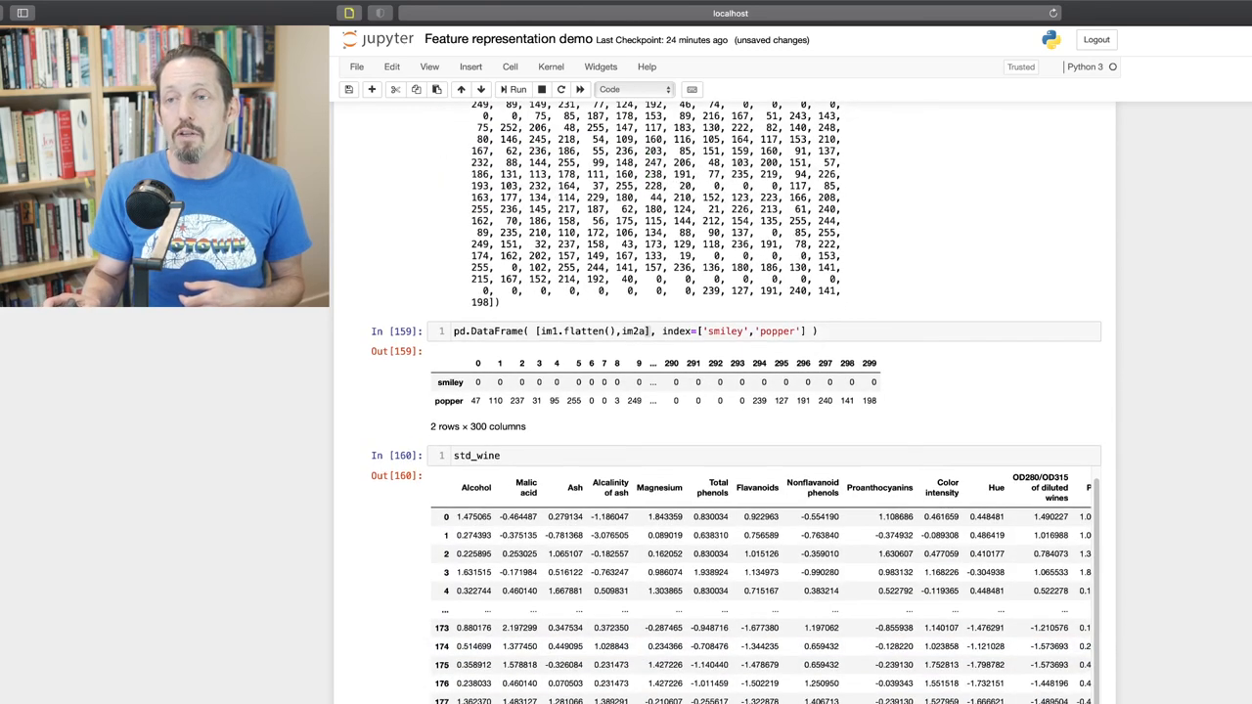